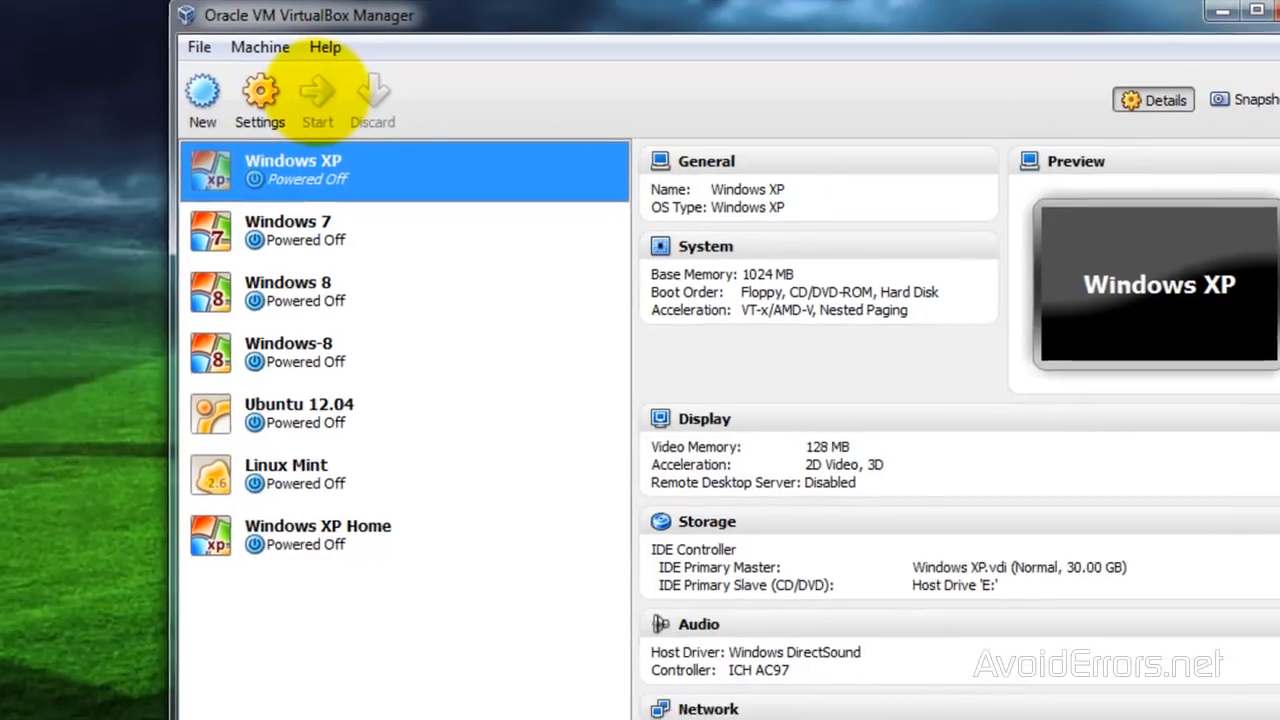
- Boot the Windows XP VM and log on with the password at the welcome screen
click(317, 95)
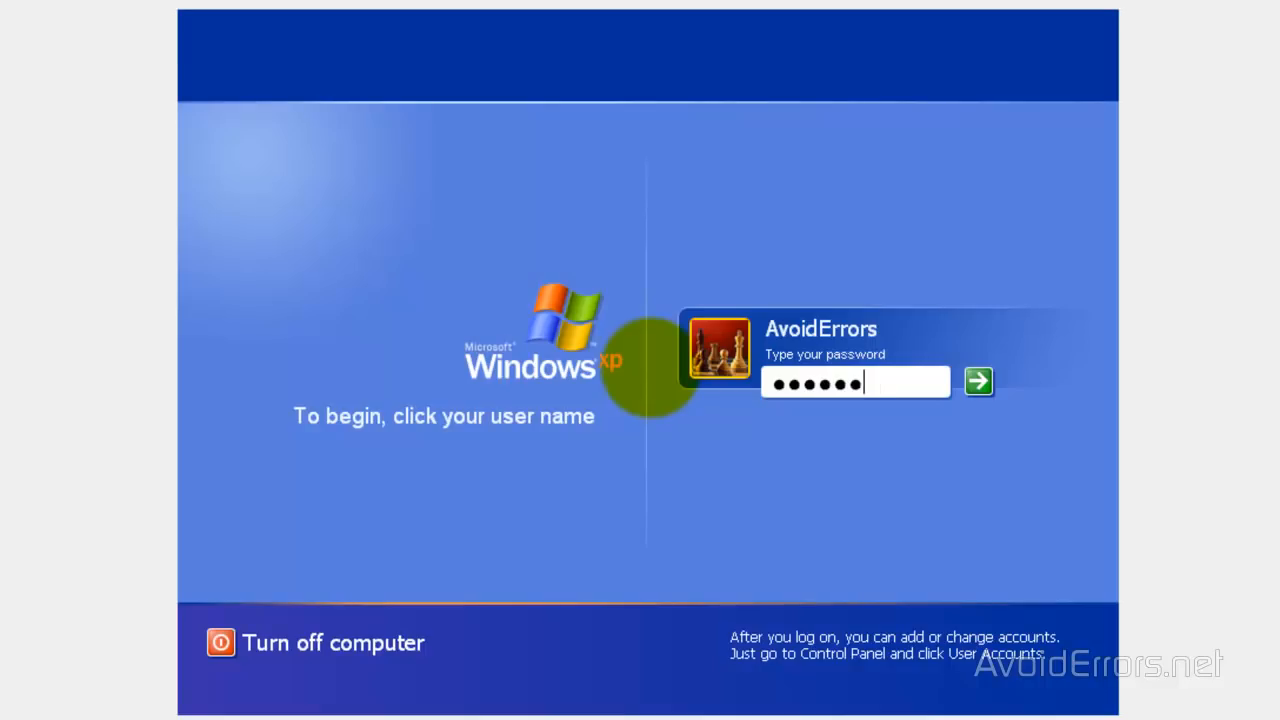
click(978, 381)
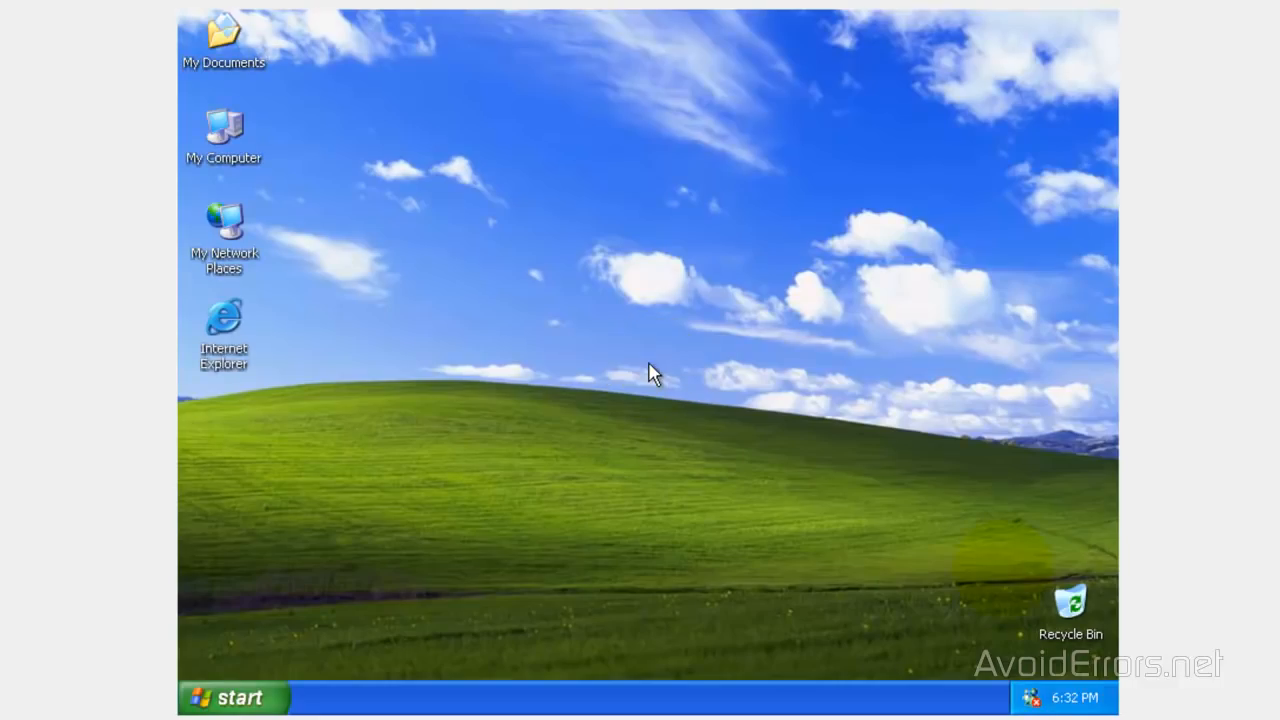
- Tick 'Allow users to connect remotely' in My Computer's System Properties and close it
click(230, 697)
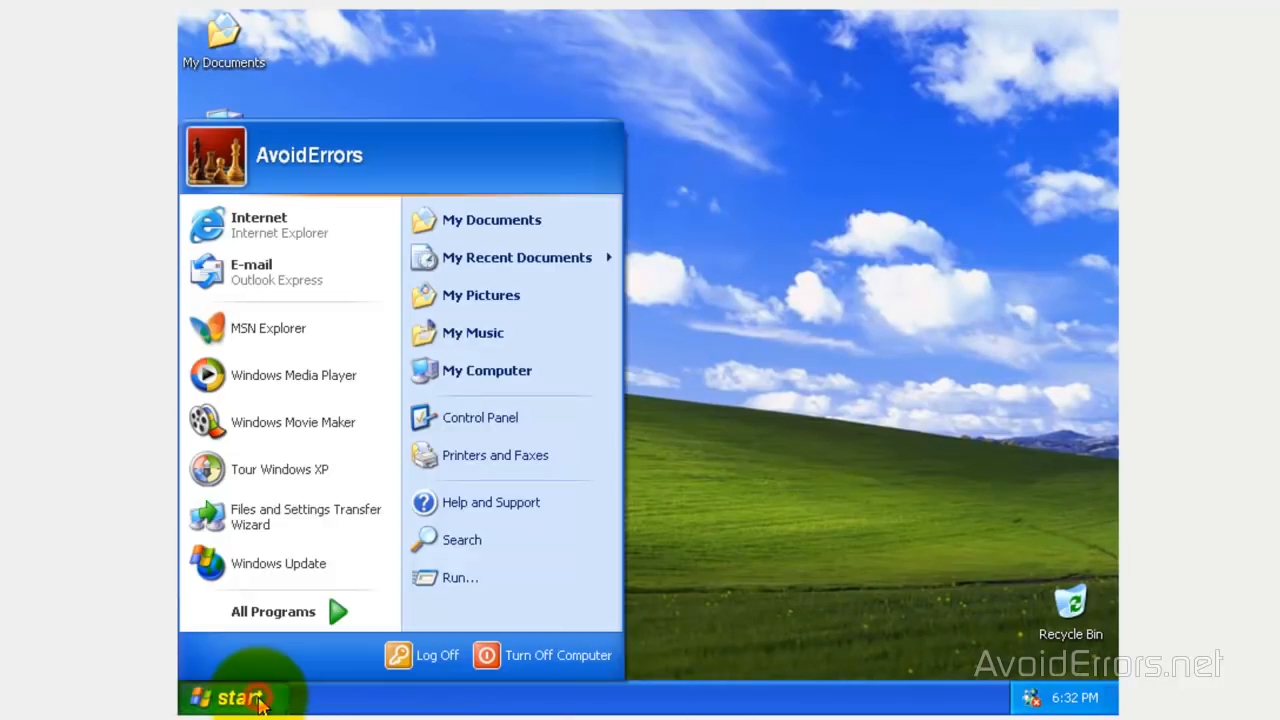
right_click(487, 370)
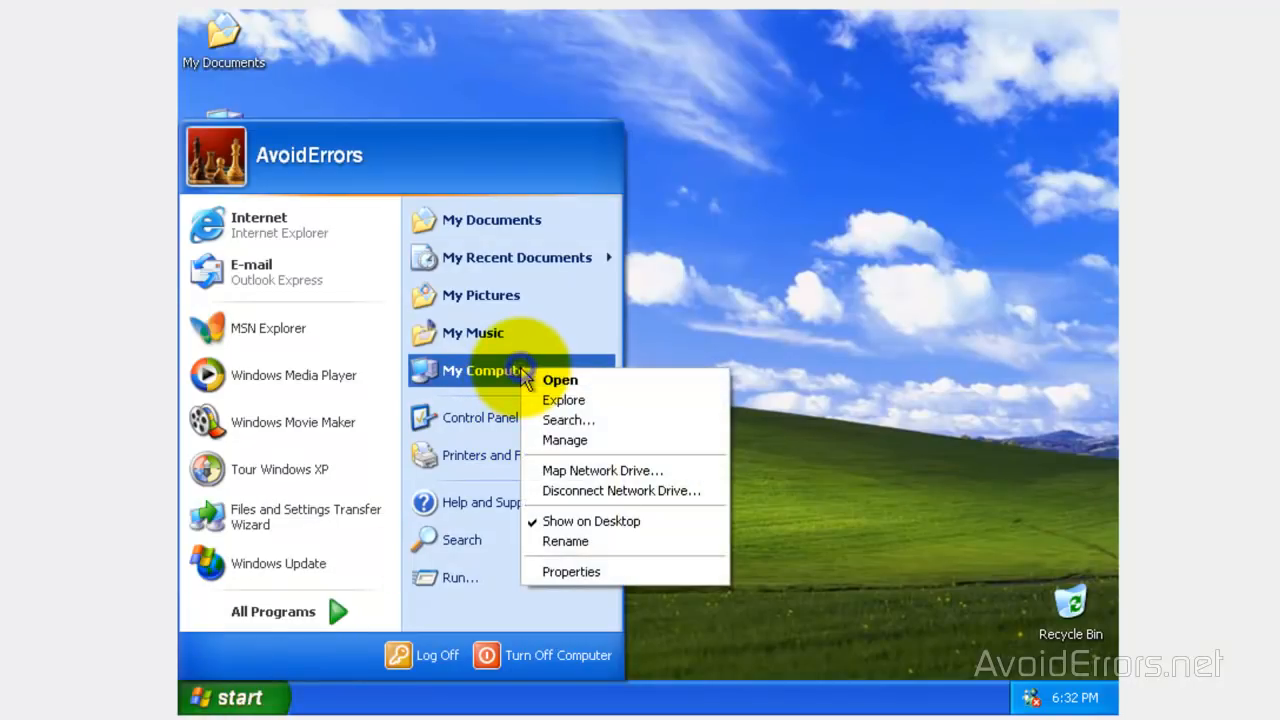
click(570, 571)
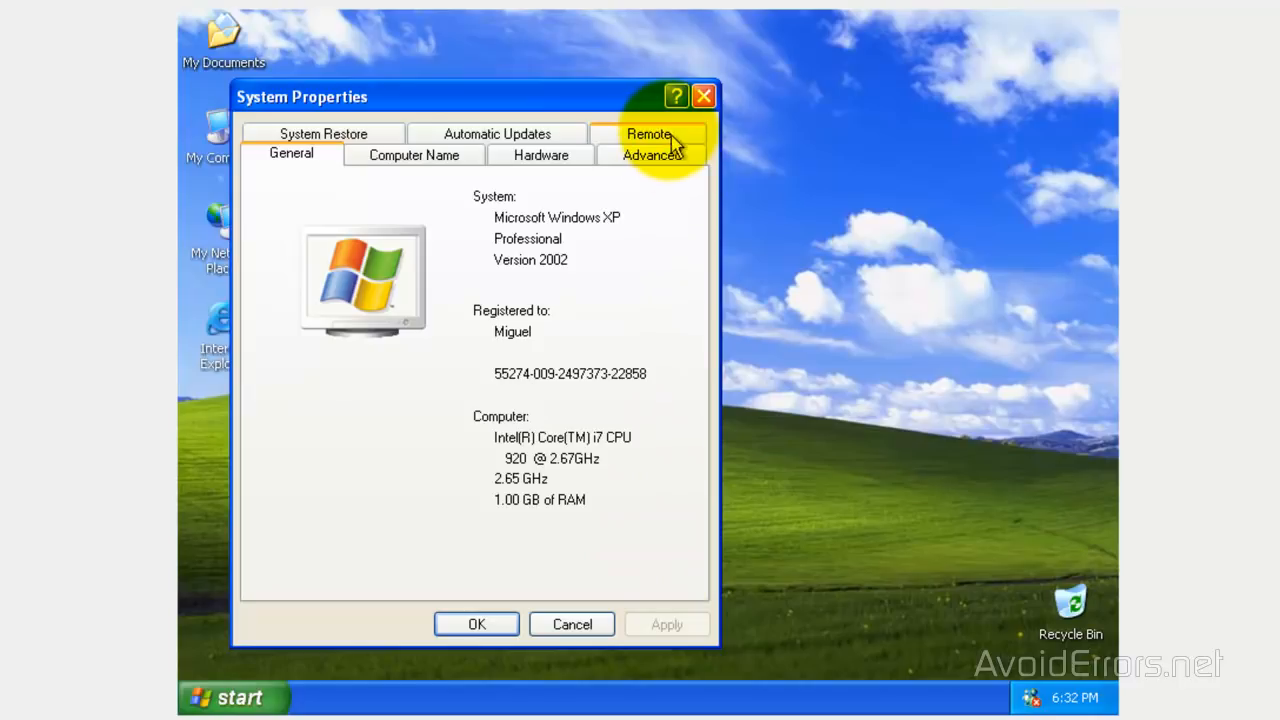
click(648, 134)
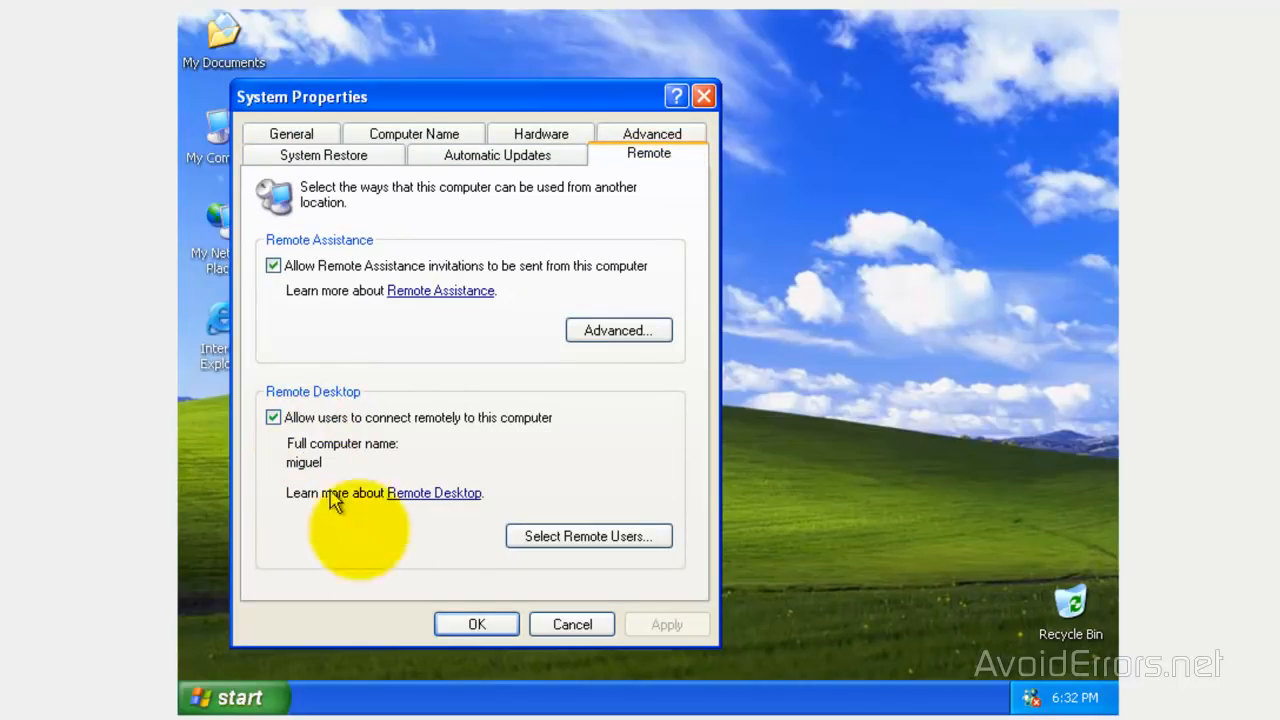
click(476, 624)
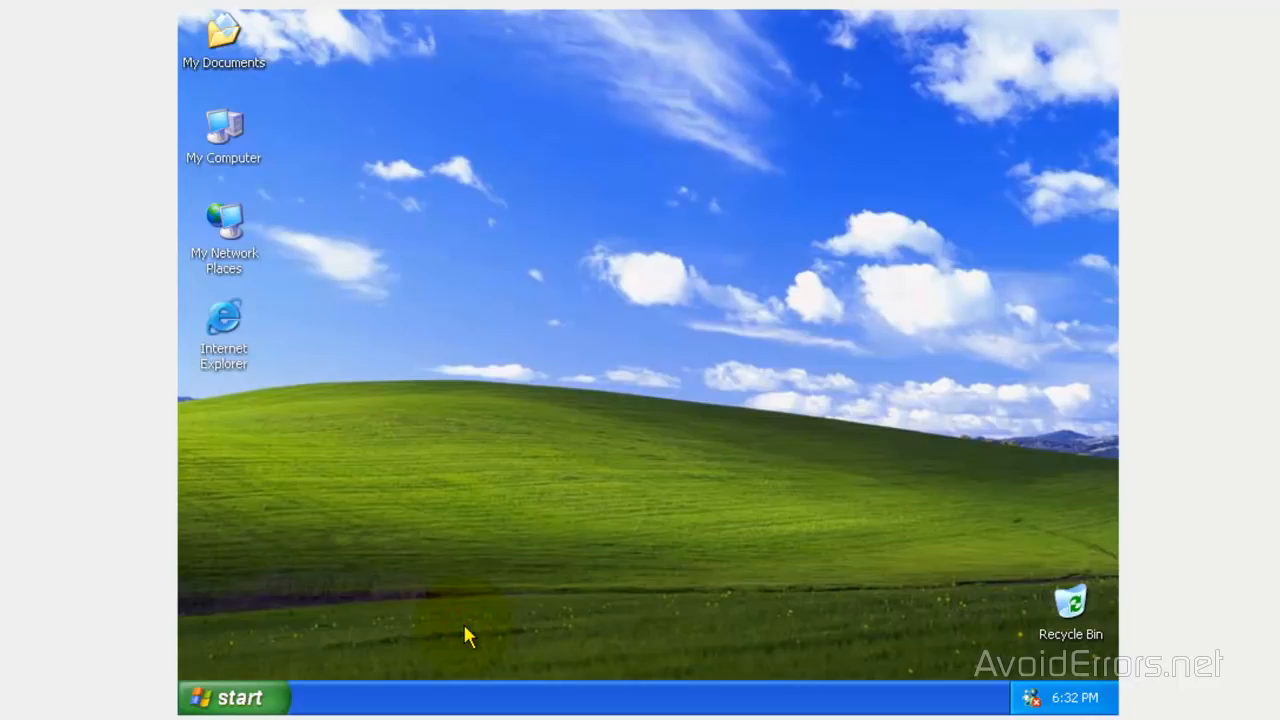
- Launch cmd from Start > Run and run ipconfig, showing IP 10.0.2.15
click(233, 697)
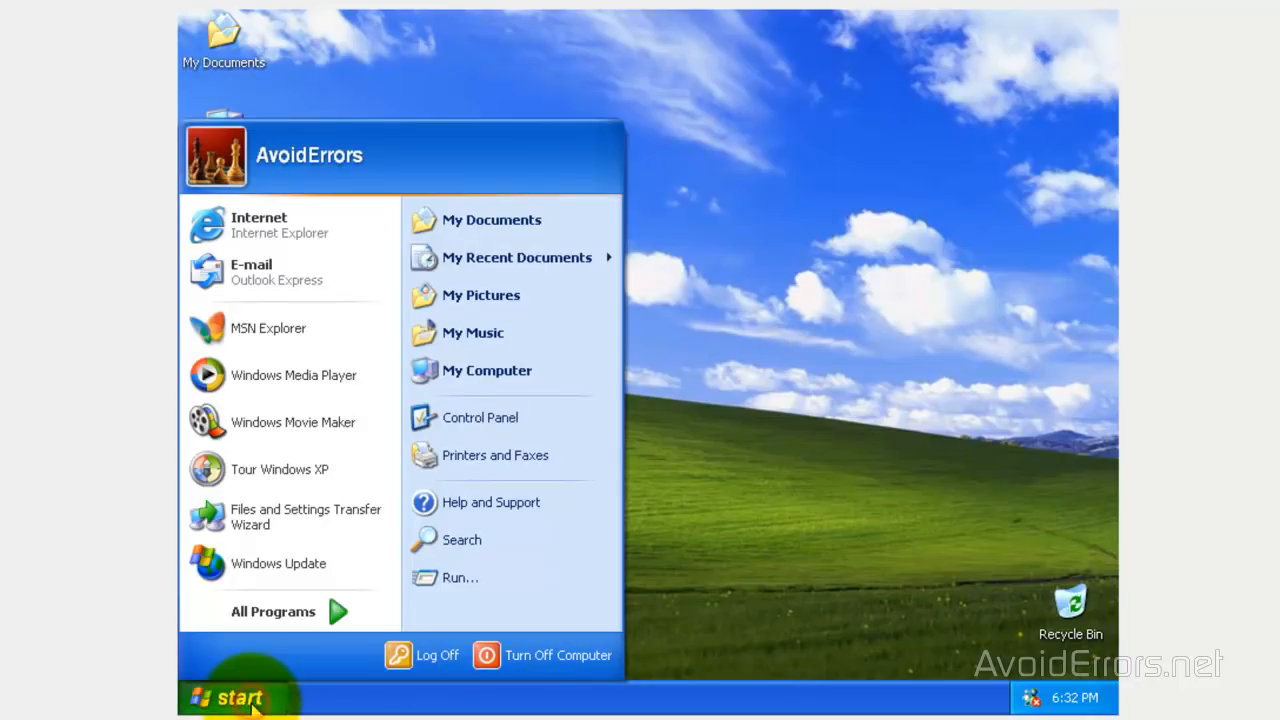
click(459, 577)
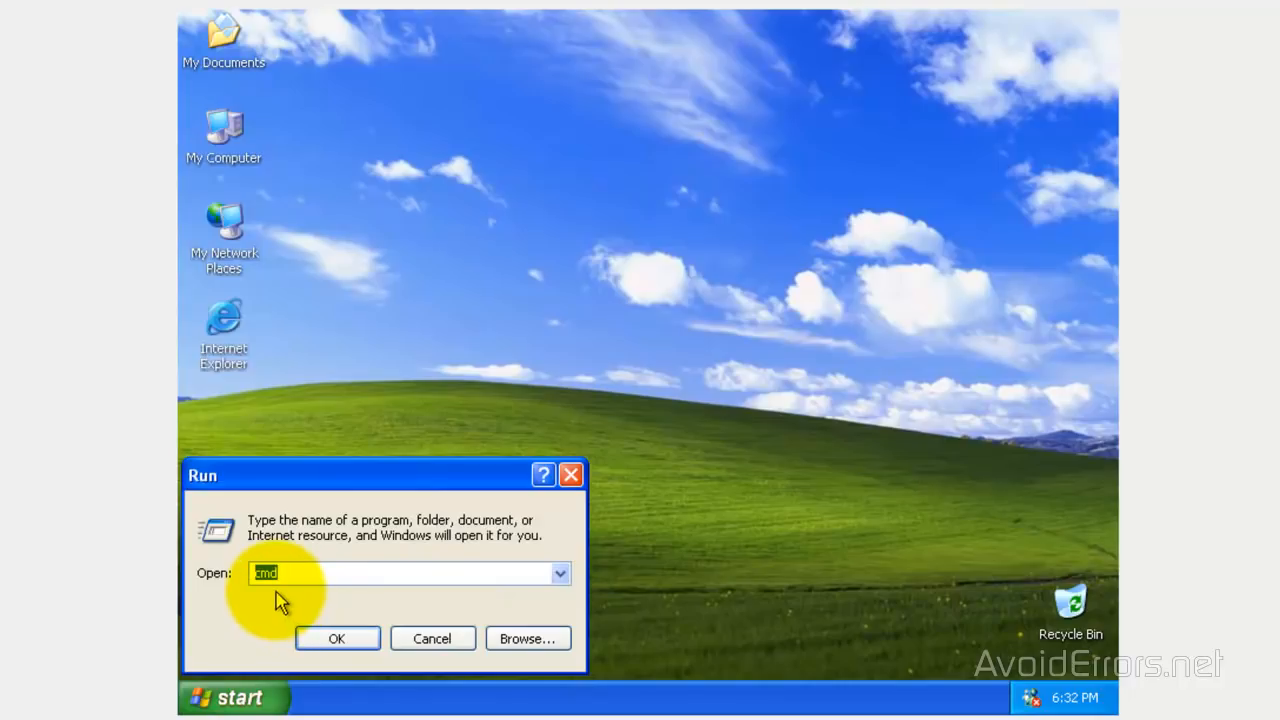
click(337, 638)
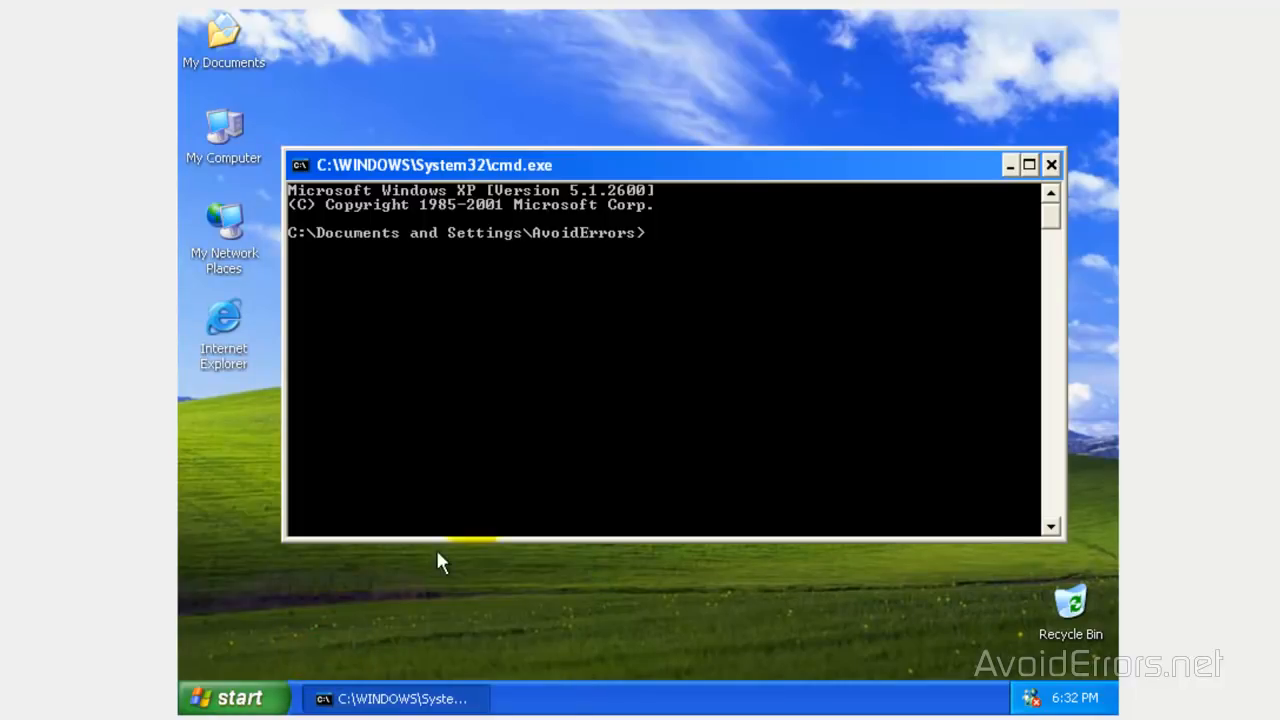
text(ipconfig)
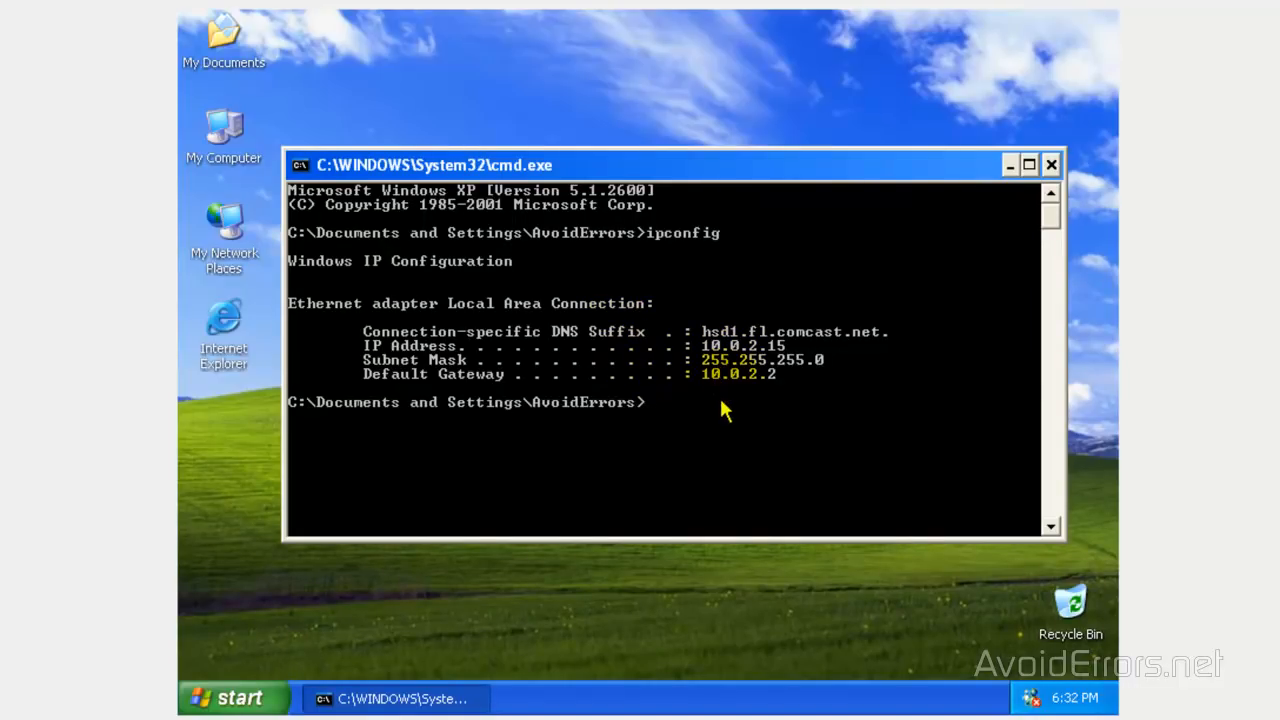
mouse_move(730, 412)
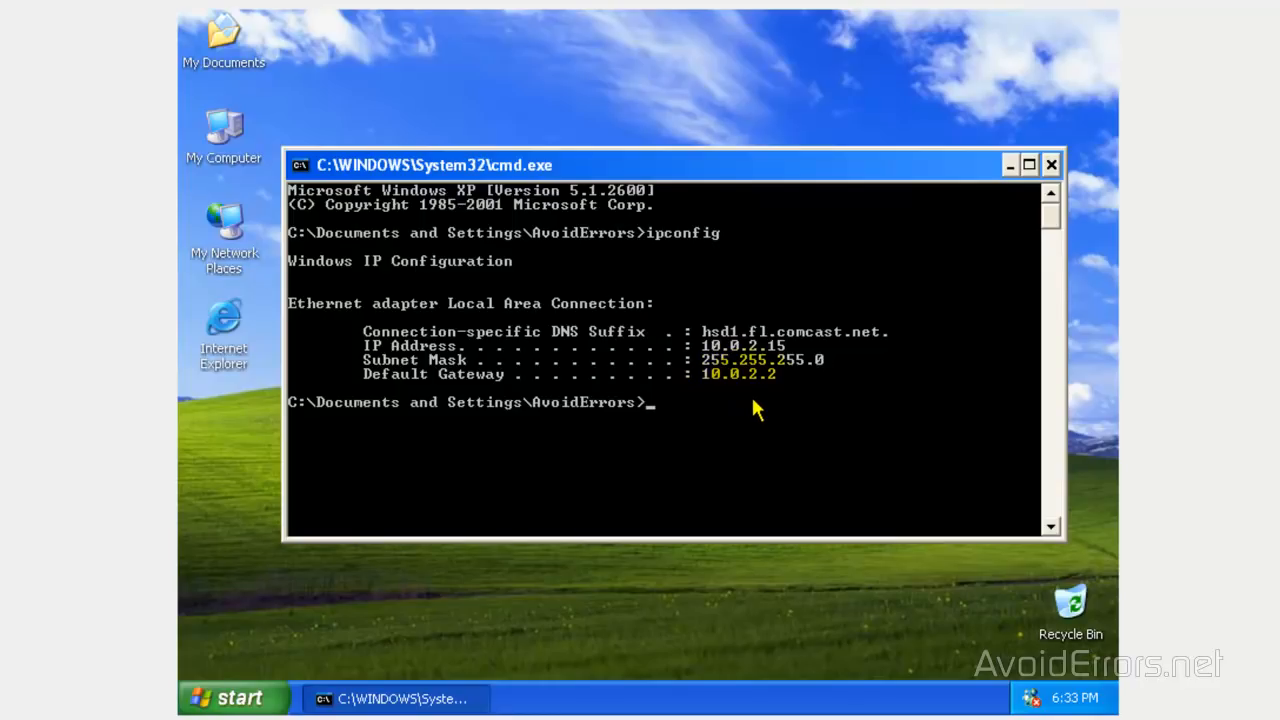
- Turn off the Windows XP computer from the Start menu
click(235, 697)
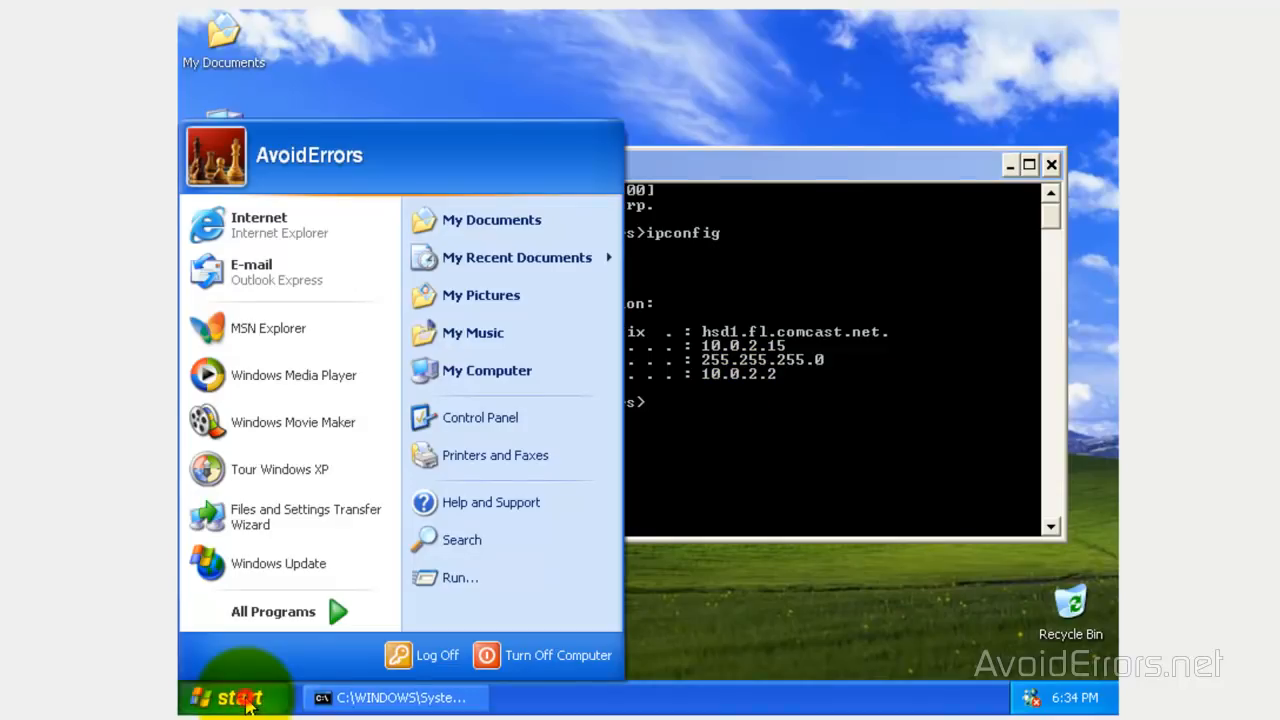
mouse_move(557, 655)
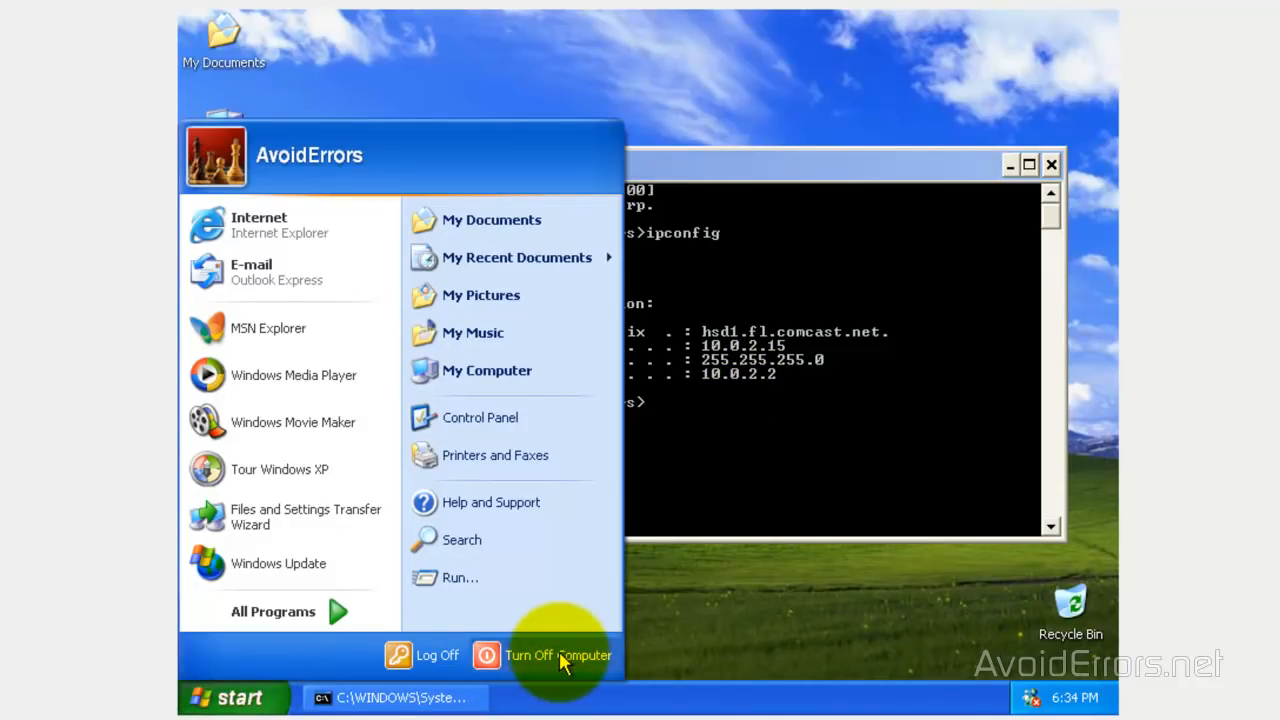
click(543, 655)
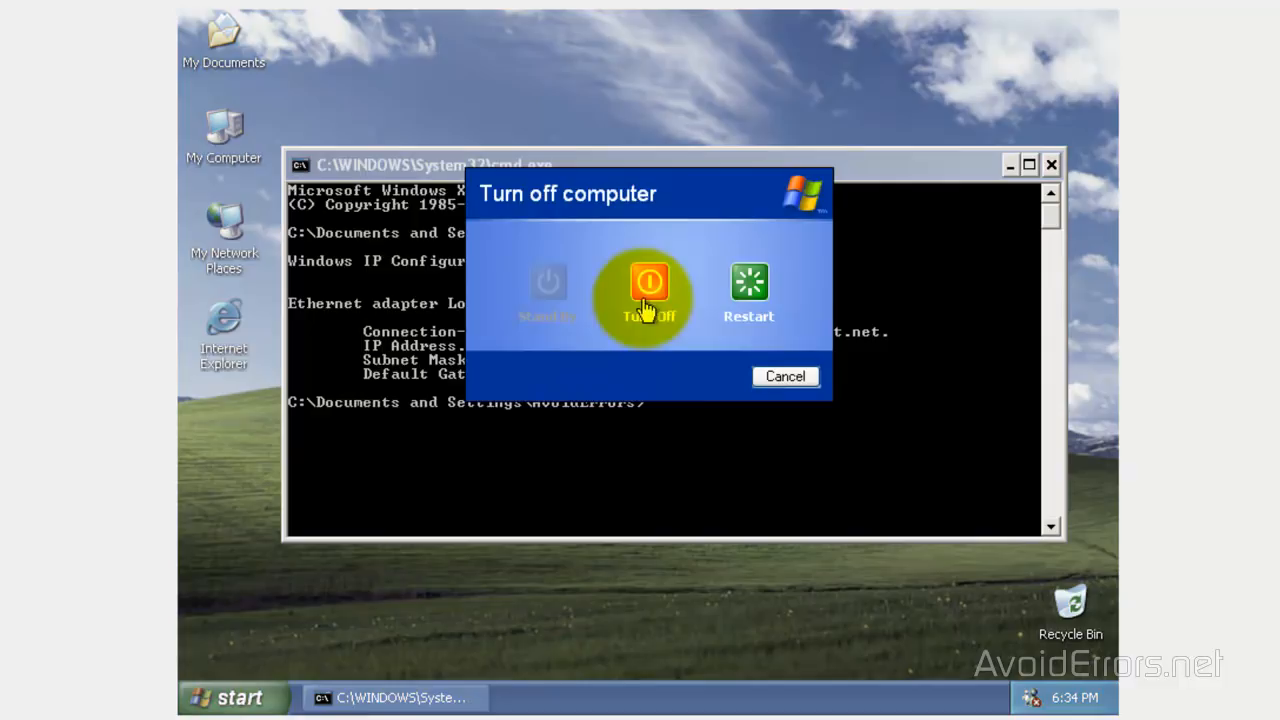
click(649, 282)
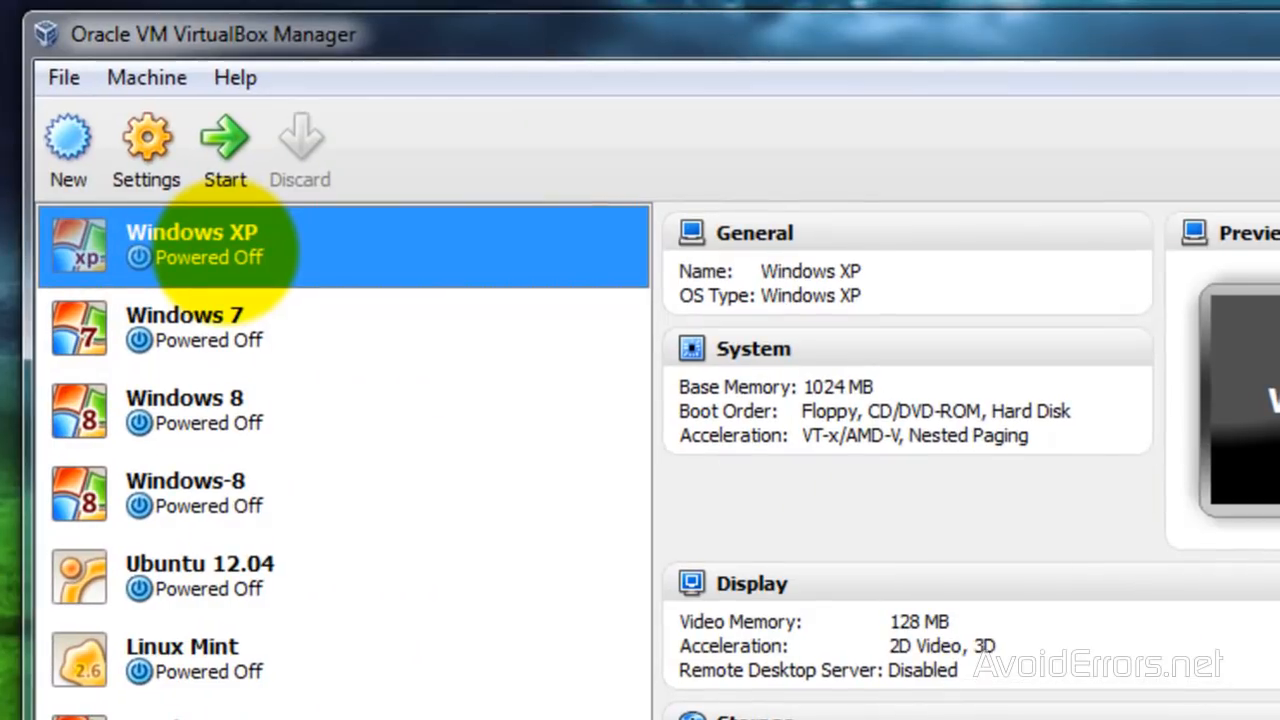
- Enable the VM's remote display server on port 3389 and save the settings
click(146, 145)
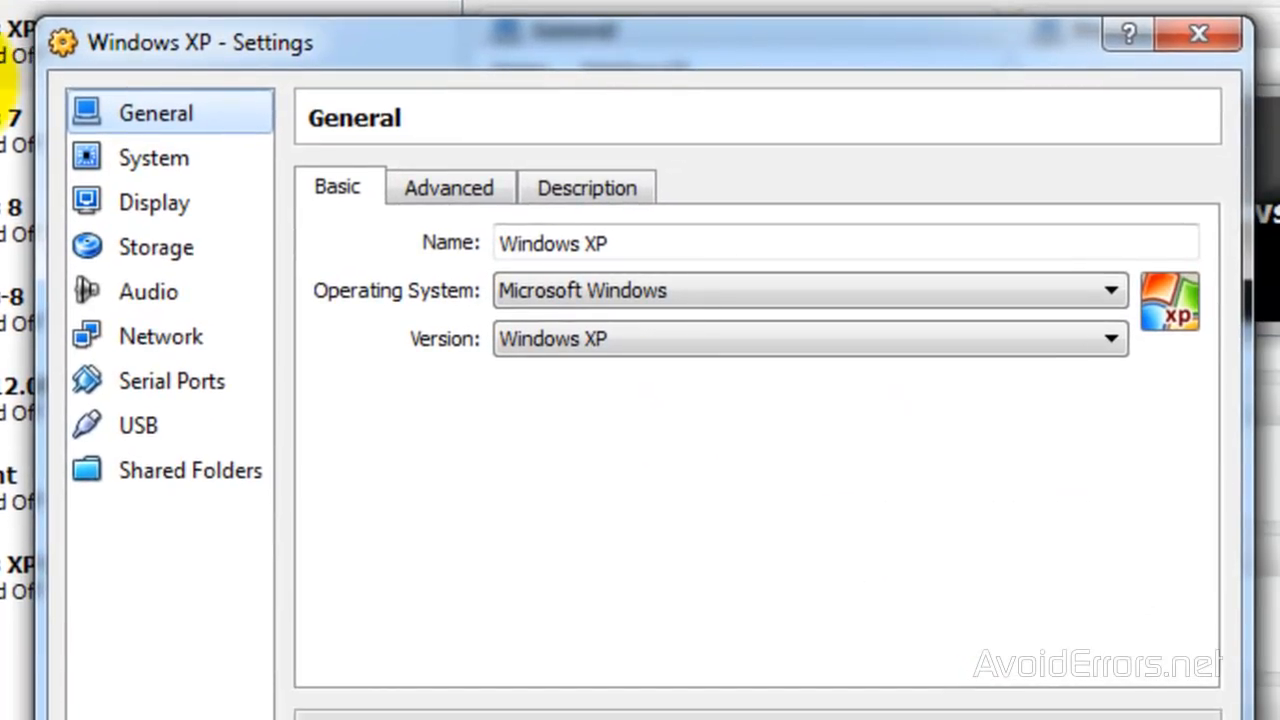
click(153, 202)
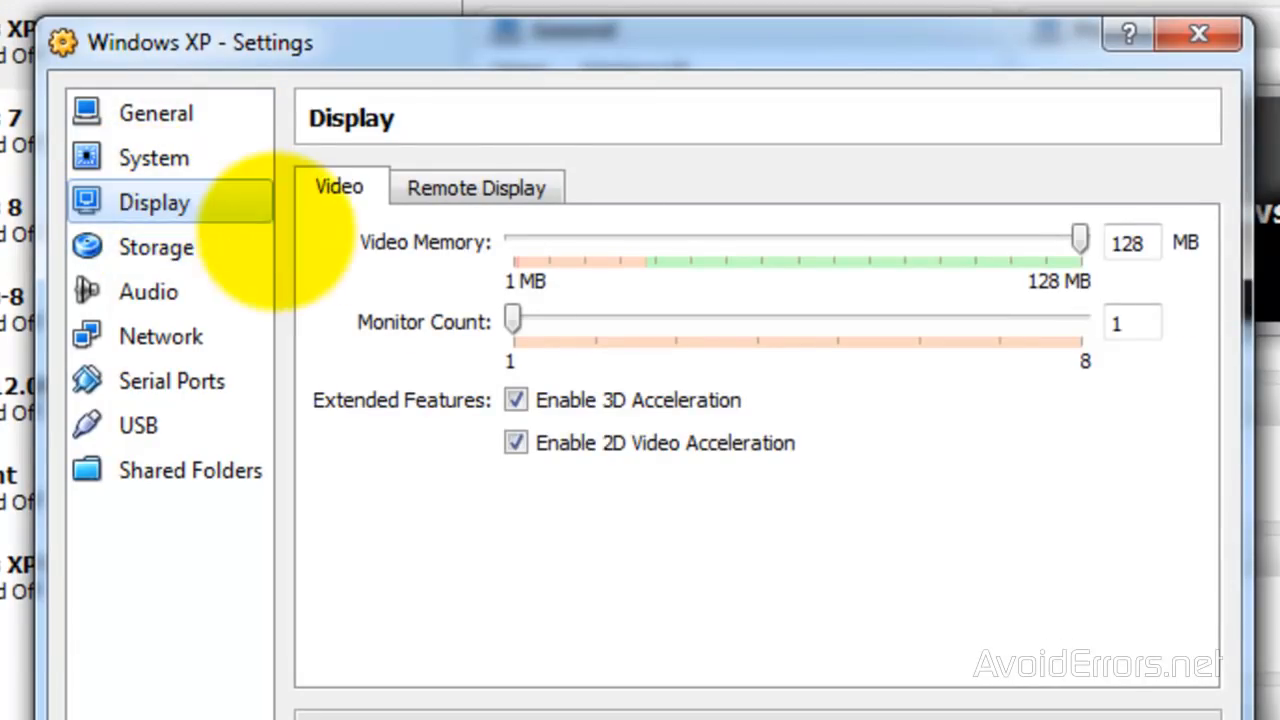
click(476, 186)
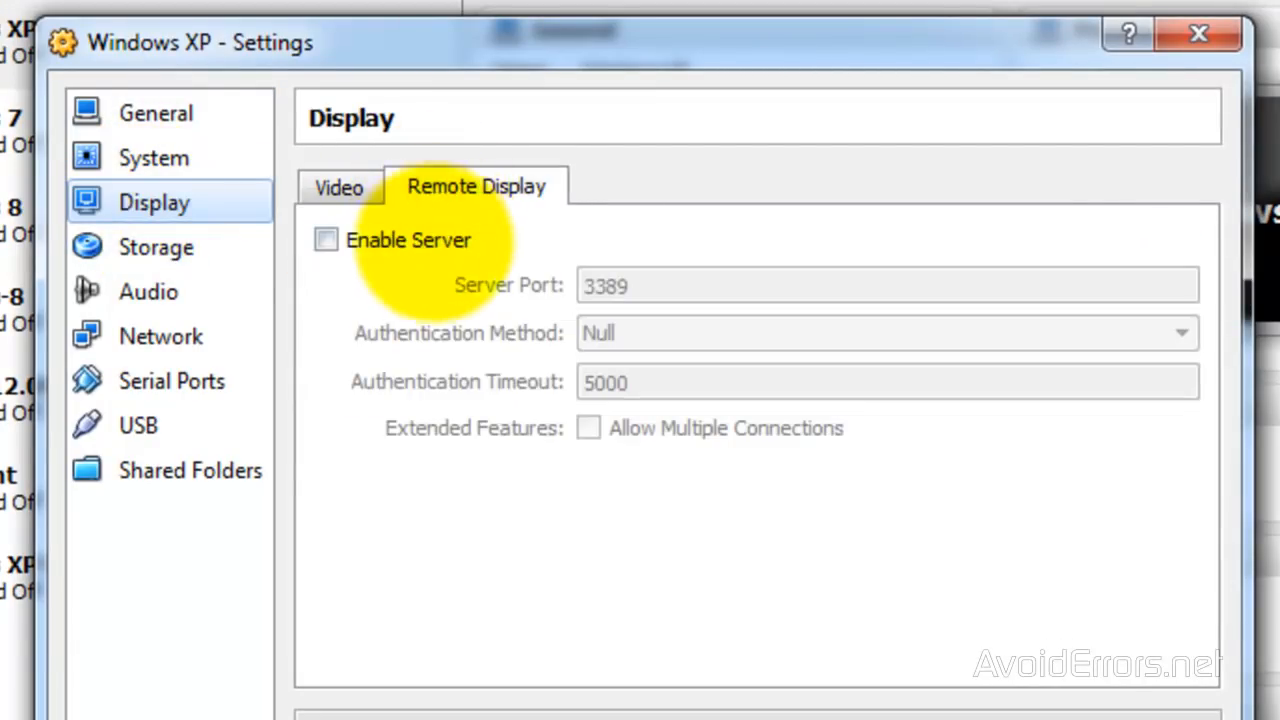
click(325, 239)
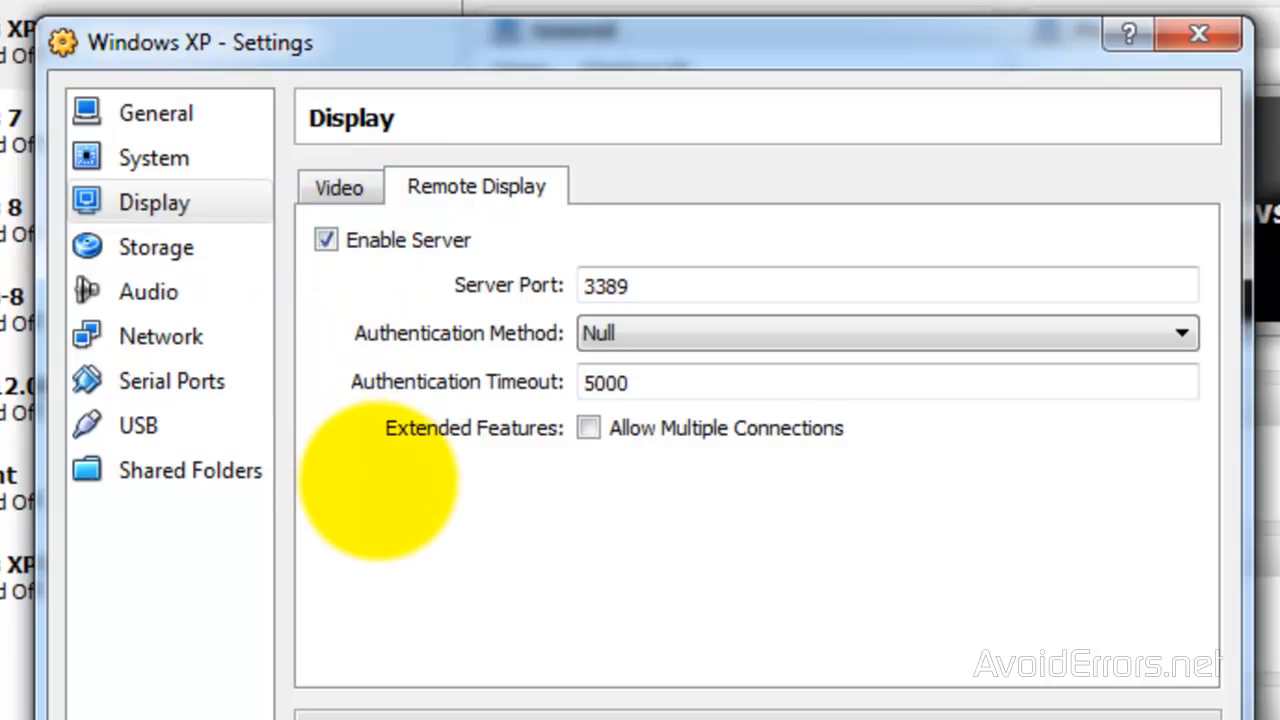
click(845, 652)
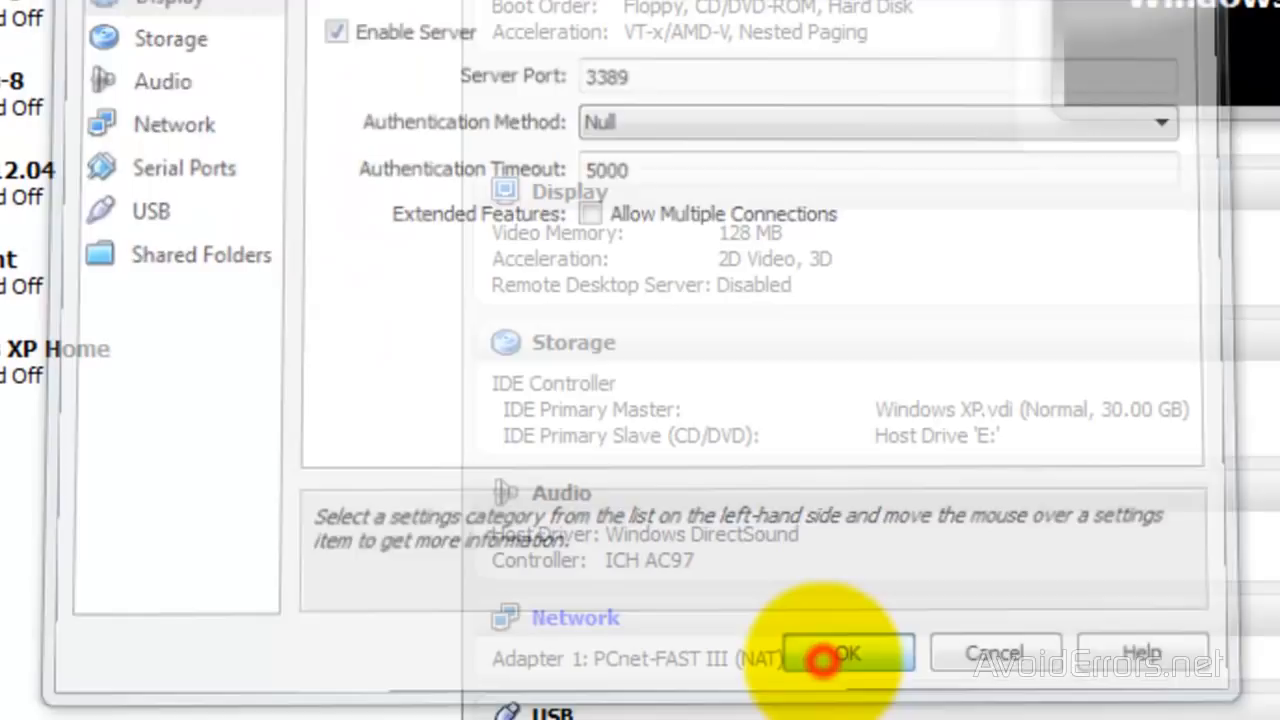
click(845, 652)
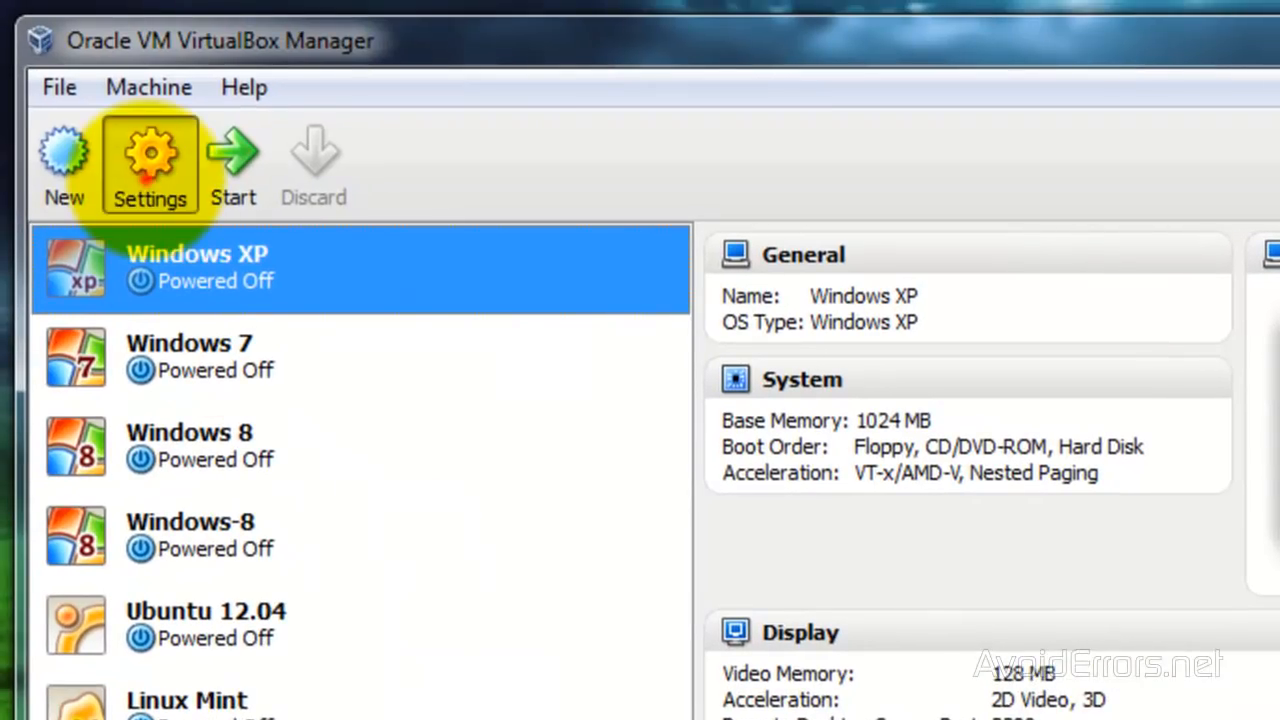
- Set Adapter 1 'Attached to' to Bridged Adapter and save the network settings
click(149, 160)
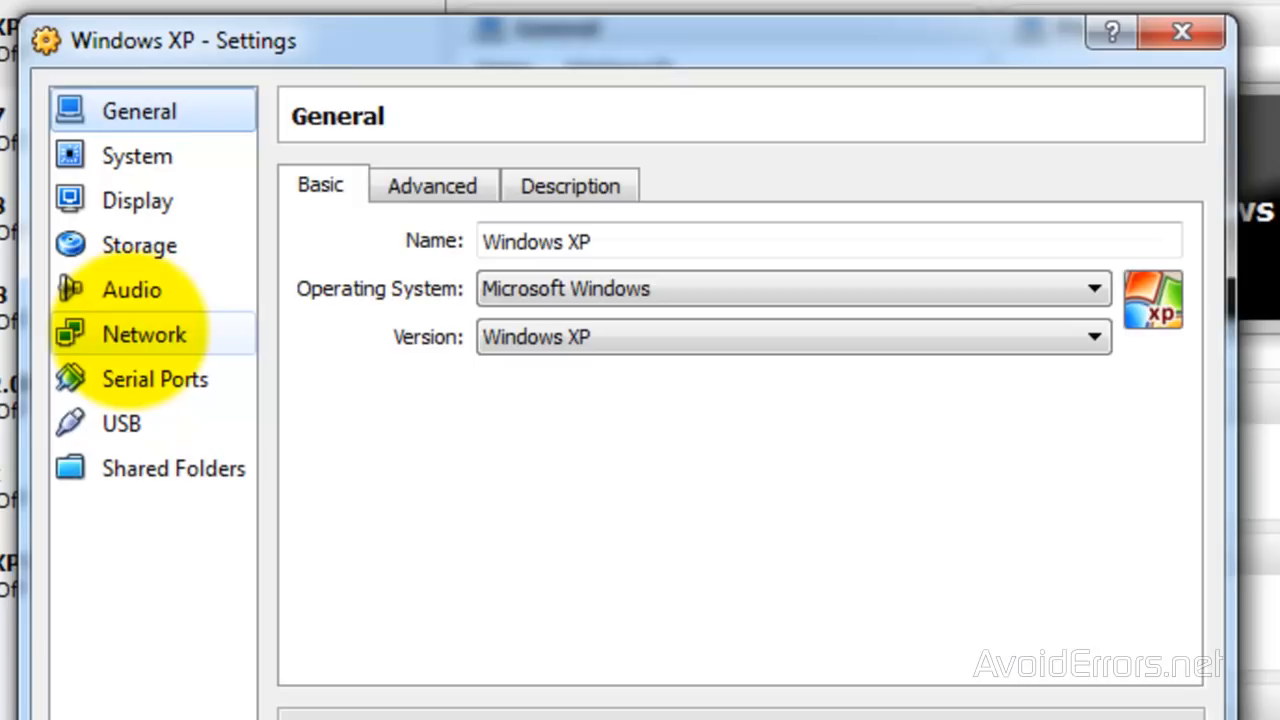
click(144, 334)
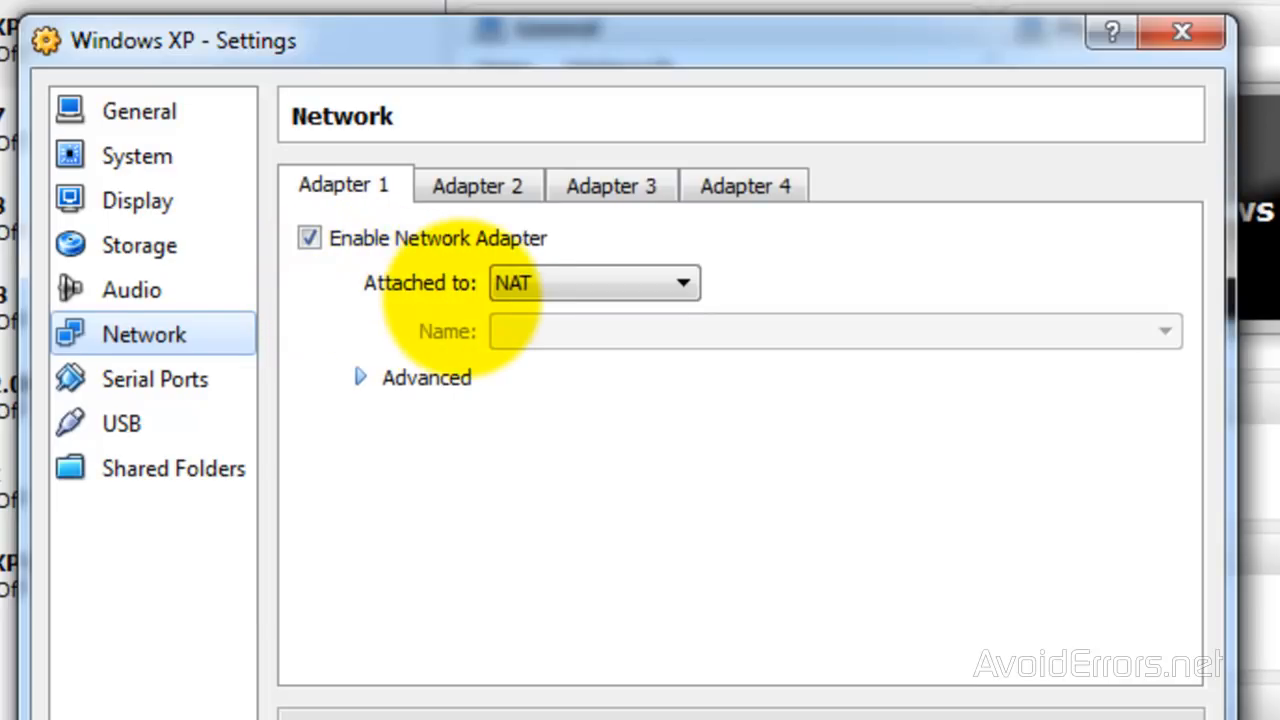
click(683, 283)
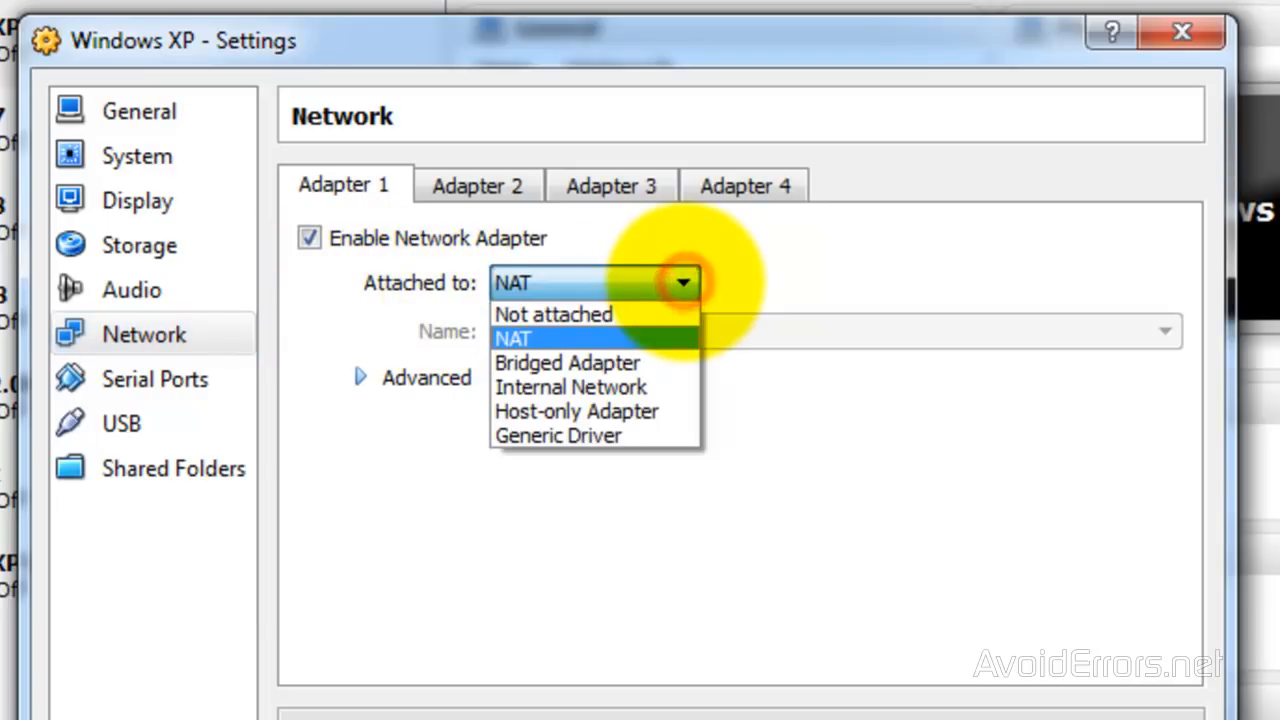
mouse_move(567, 362)
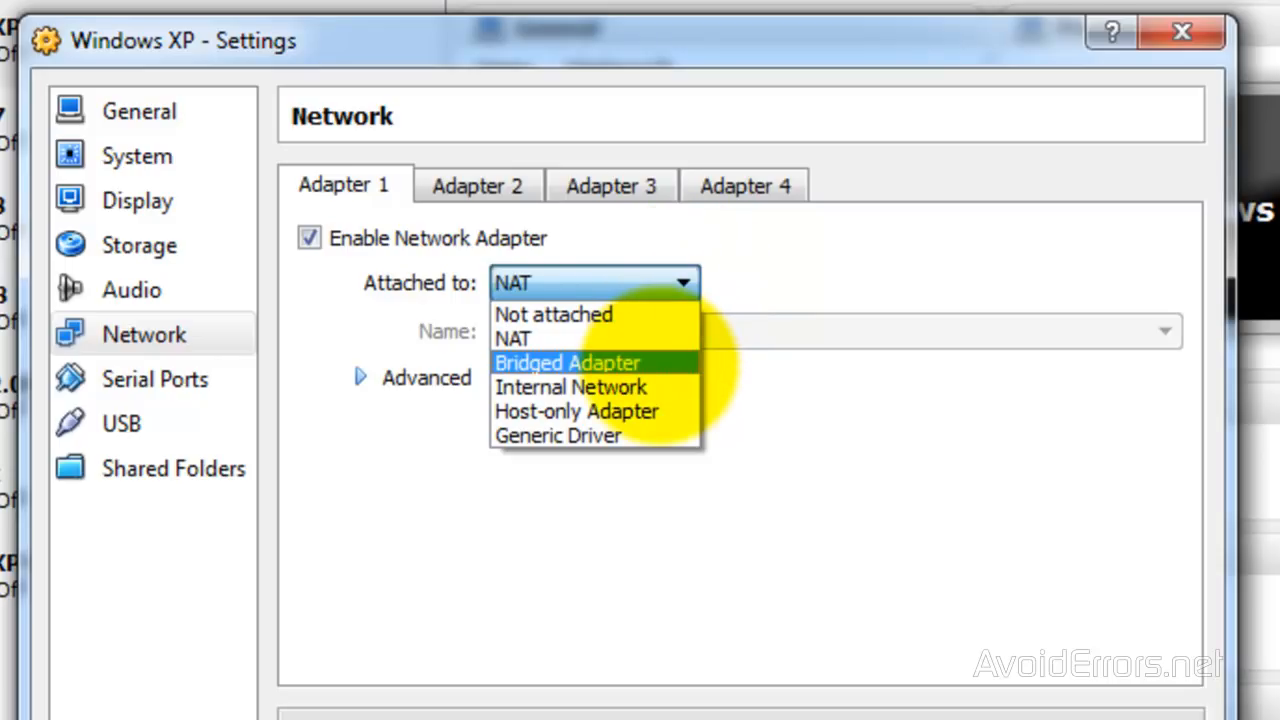
click(567, 362)
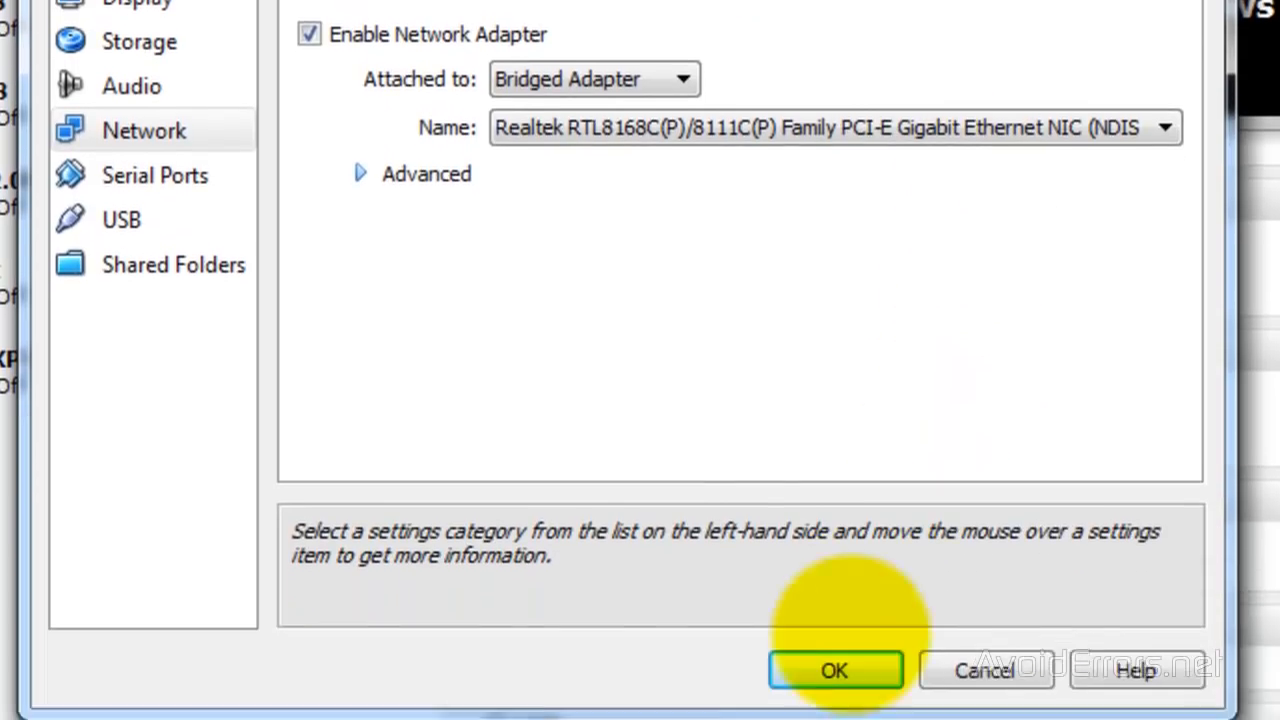
click(834, 670)
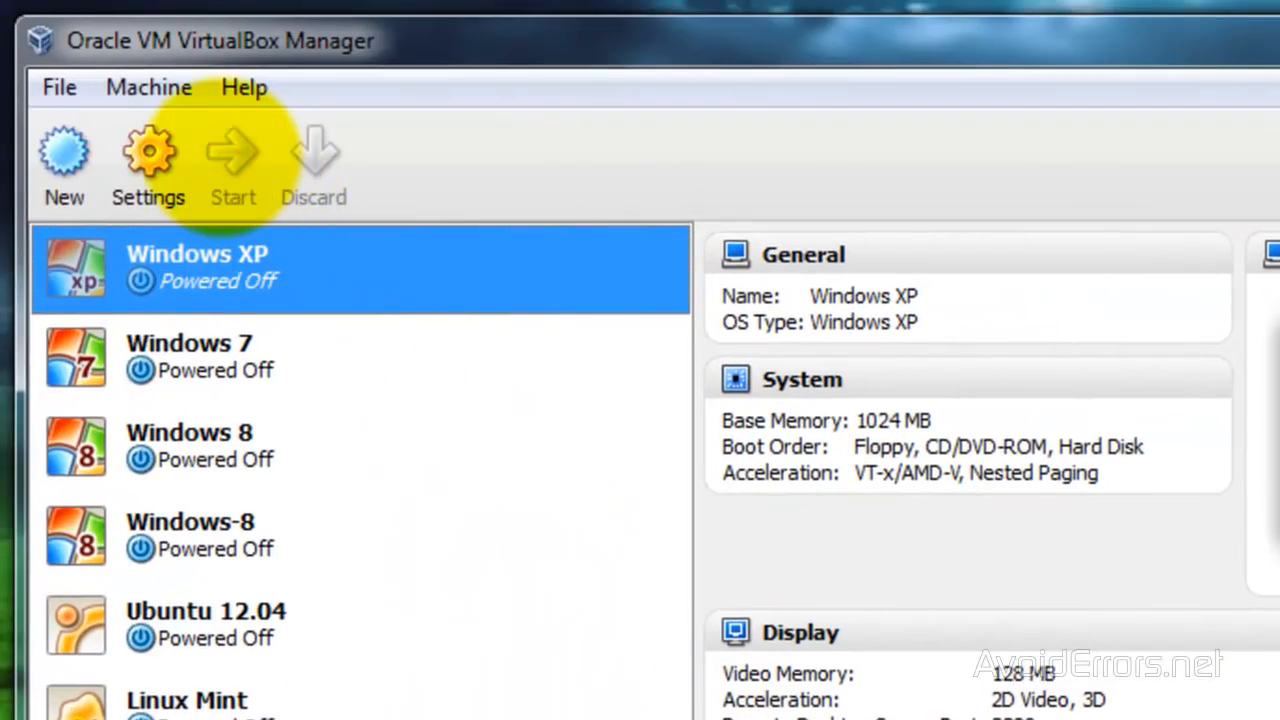
- Start the Windows XP VM again and log on at the welcome screen
click(232, 160)
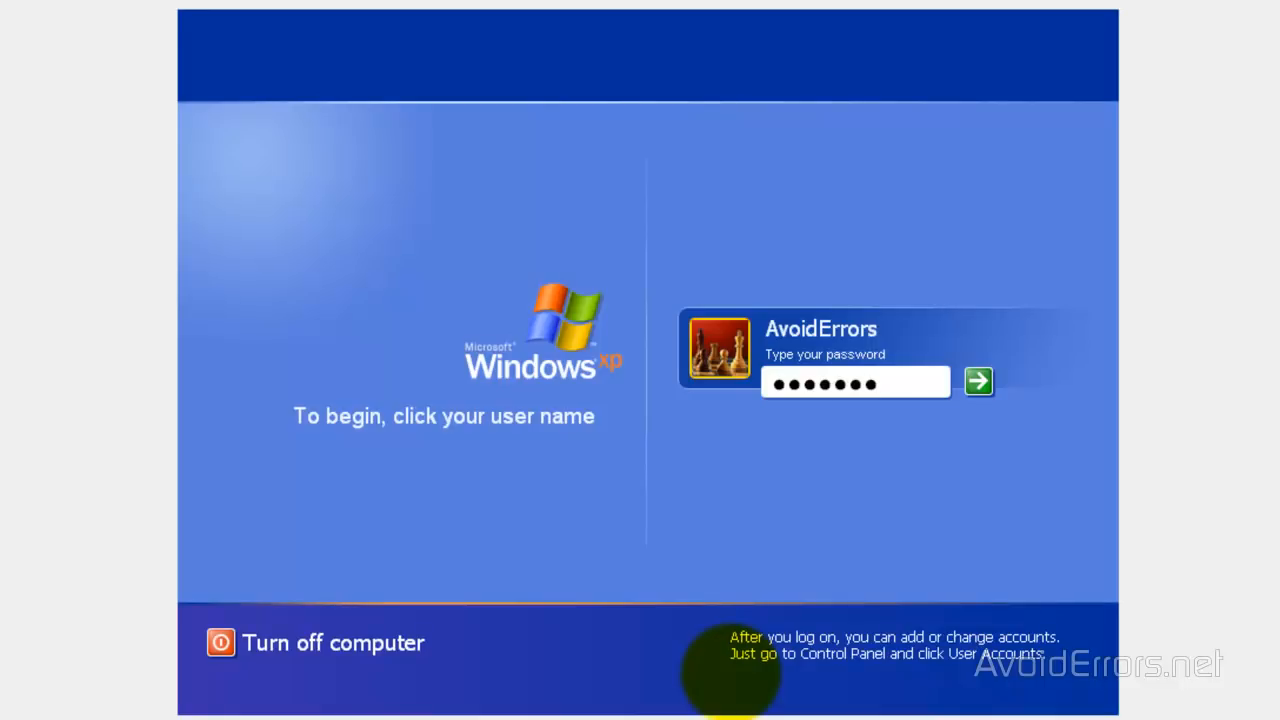
click(978, 381)
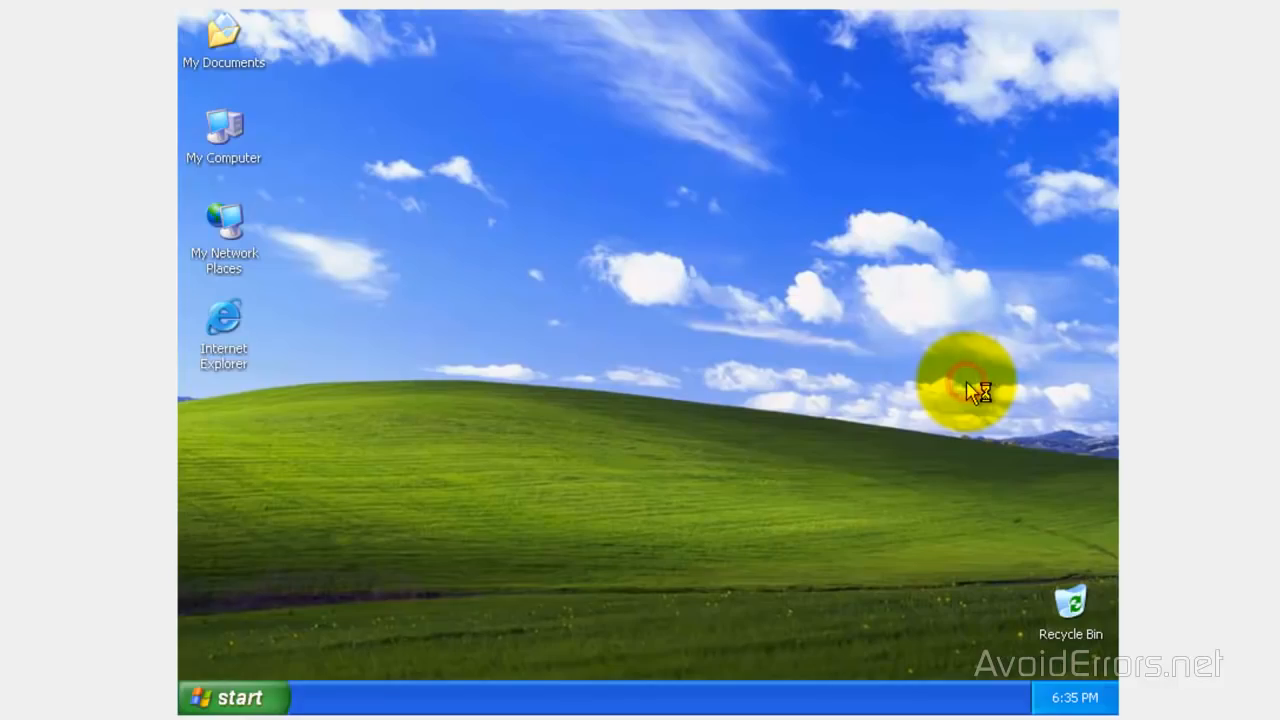
mouse_move(895, 432)
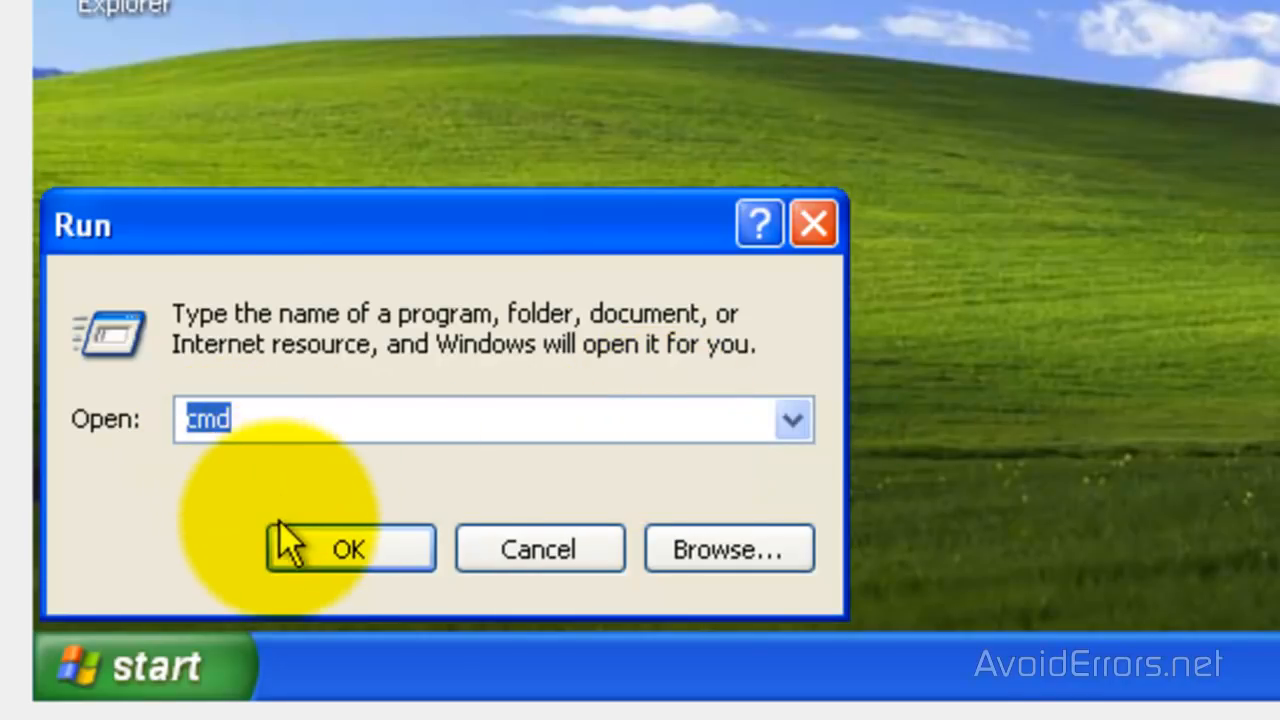
- Run ipconfig in a command prompt, showing IP 192.168.1.117 and gateway 192.168.1.1
click(348, 548)
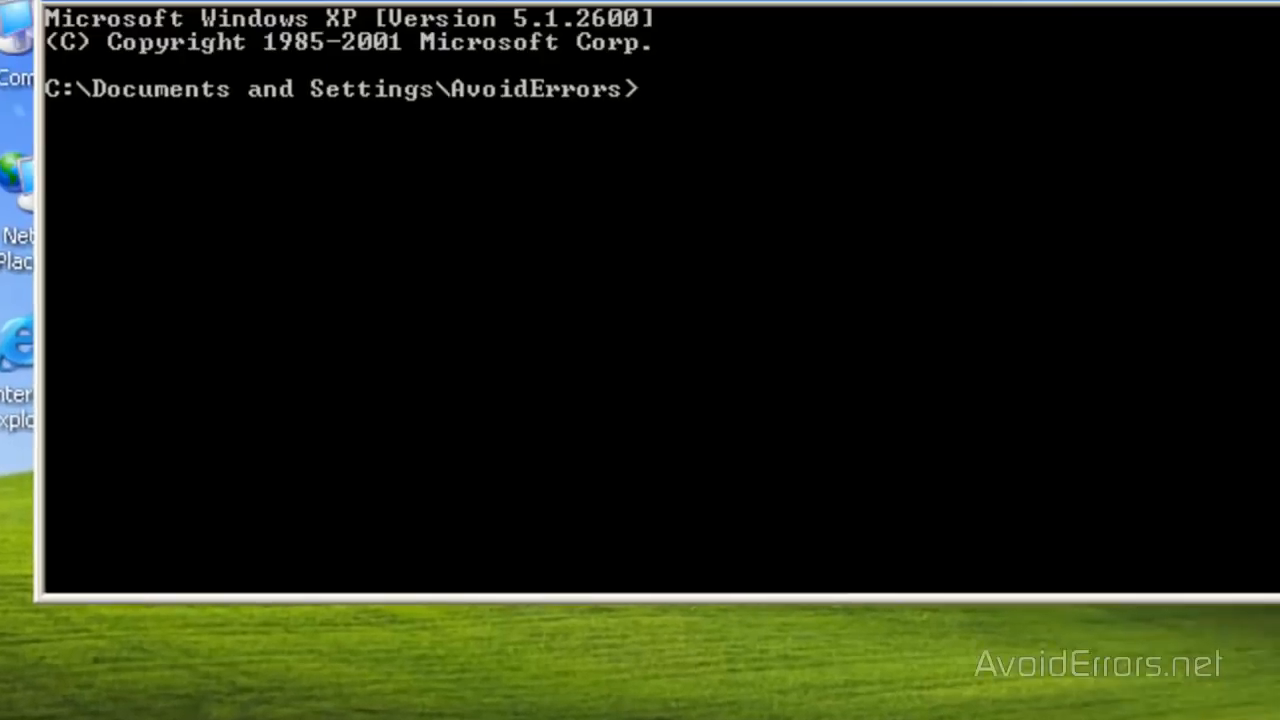
text(i)
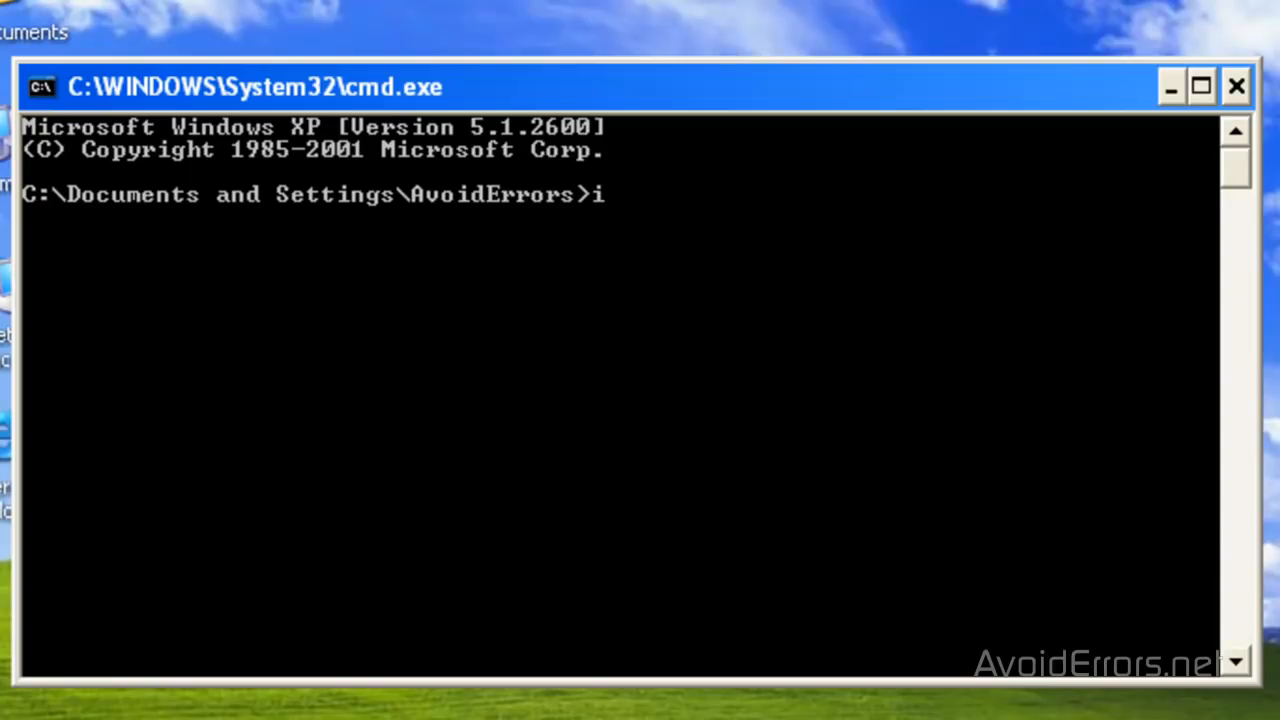
text(pconfig)
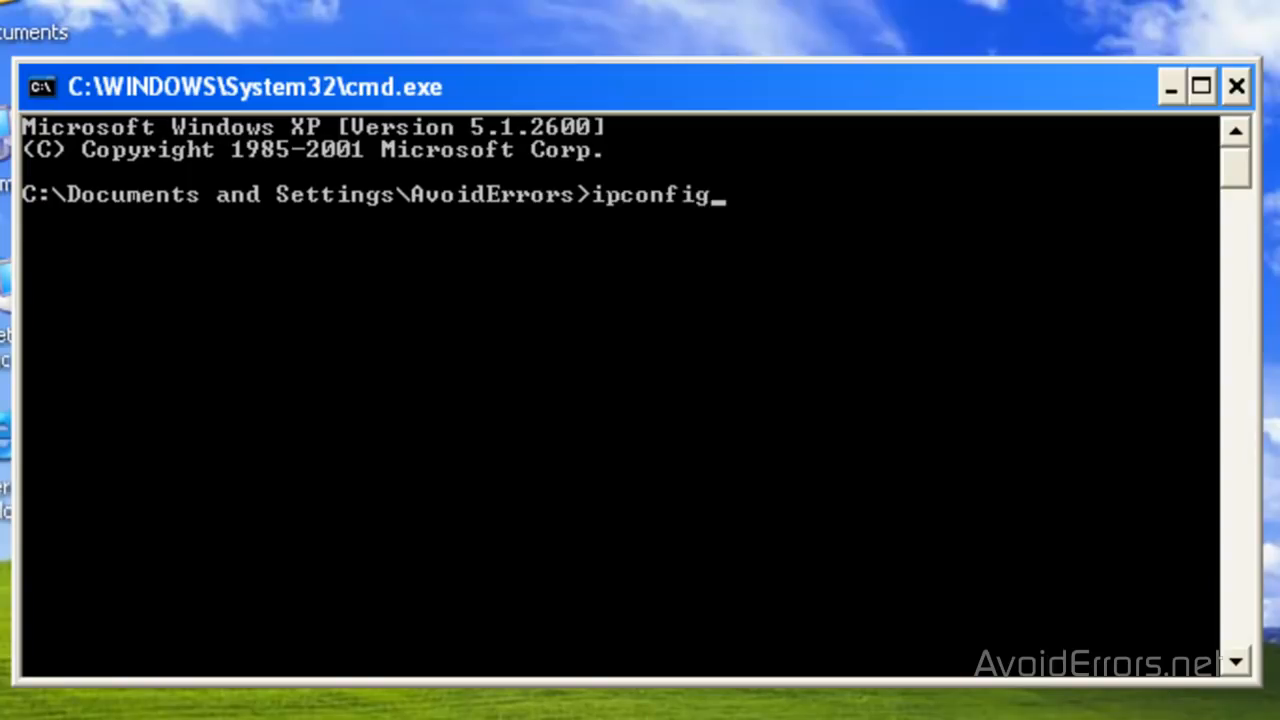
key(Return)
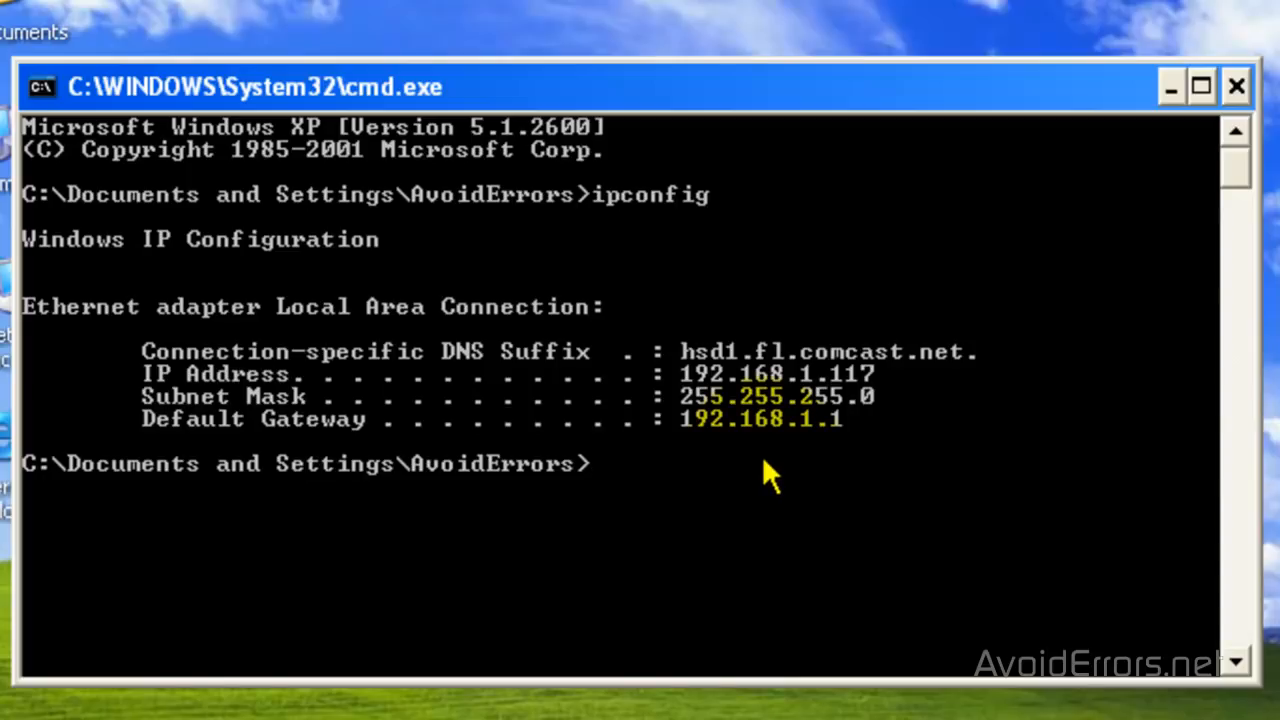
mouse_move(778, 470)
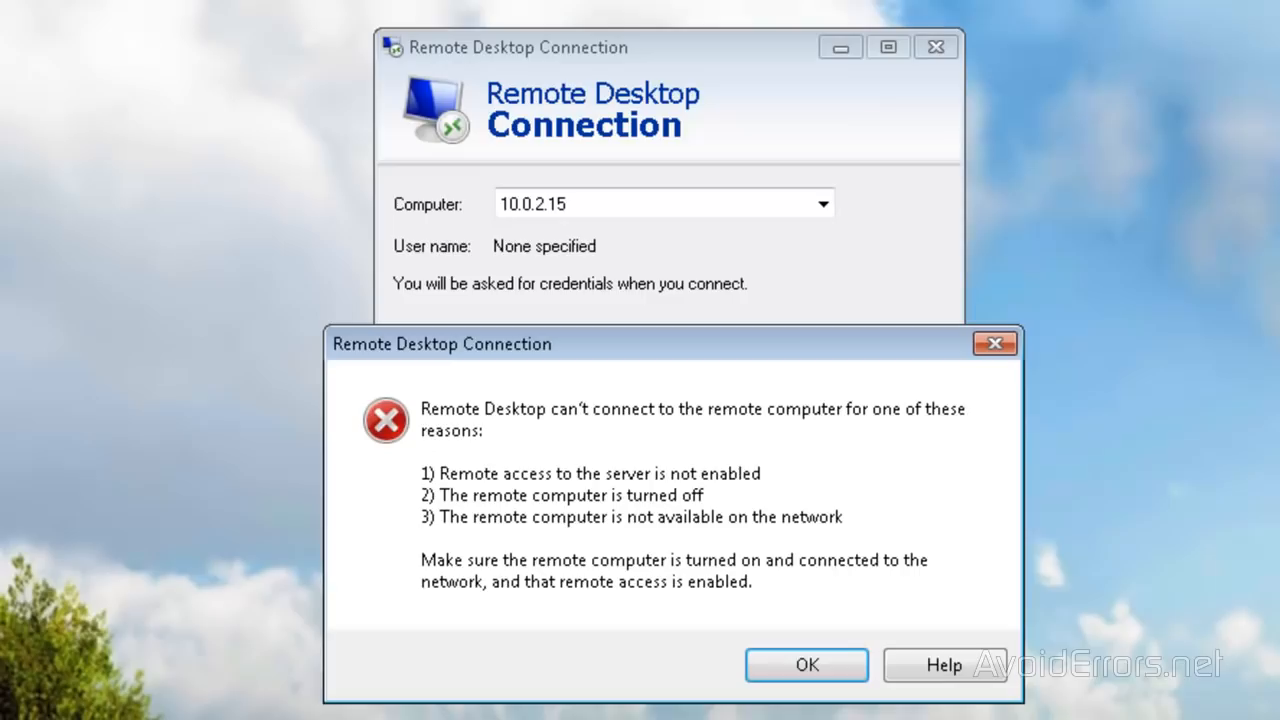
- Dismiss the error, connect to 192.168.1.117 and log on with the password
click(806, 665)
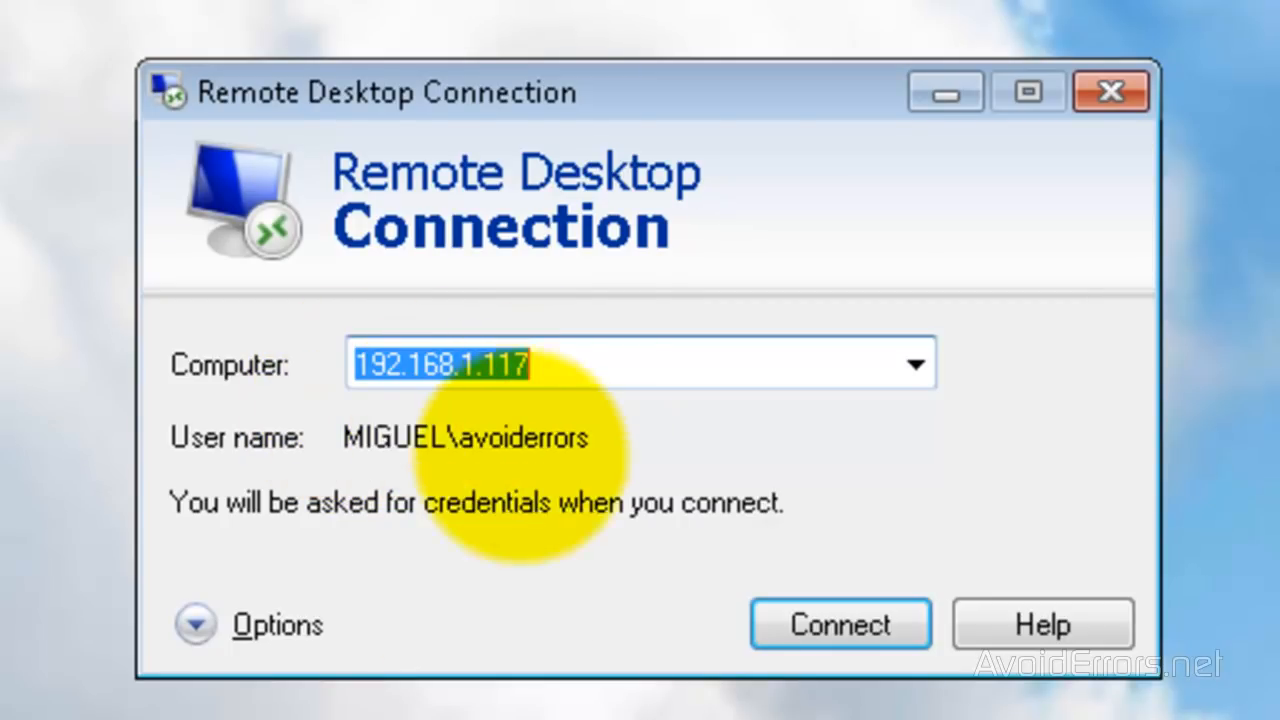
click(840, 624)
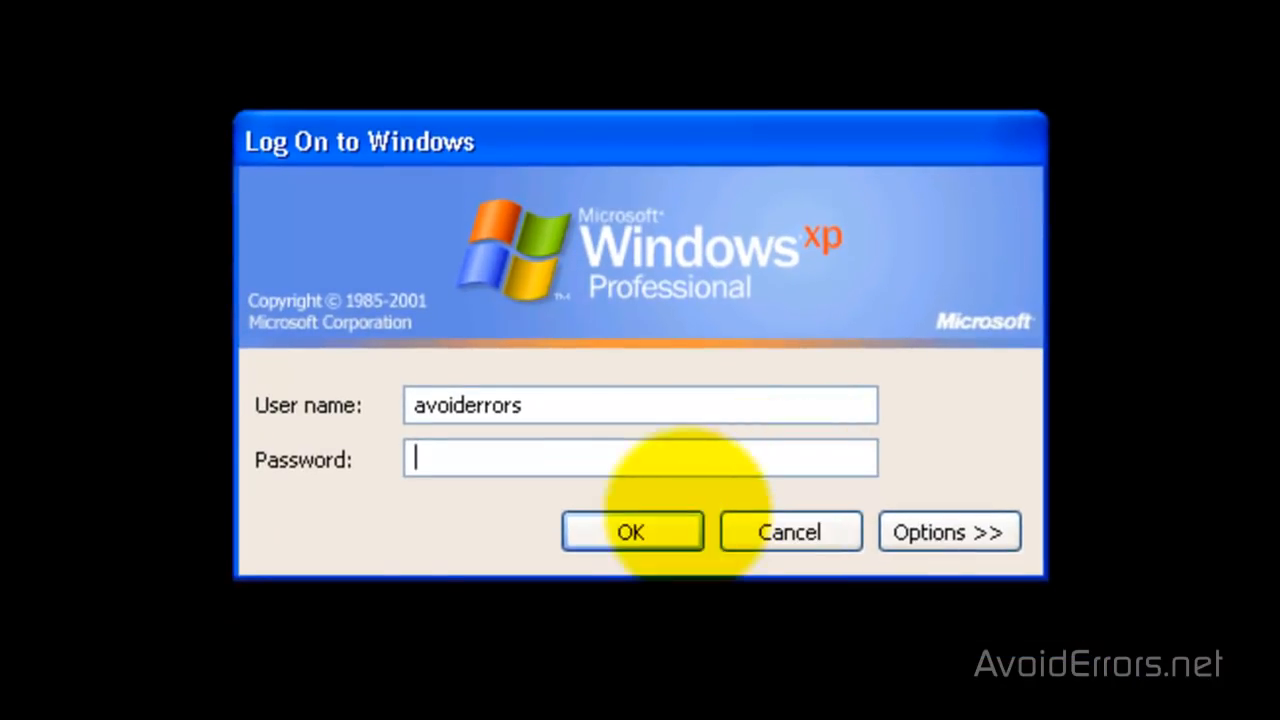
text(•)
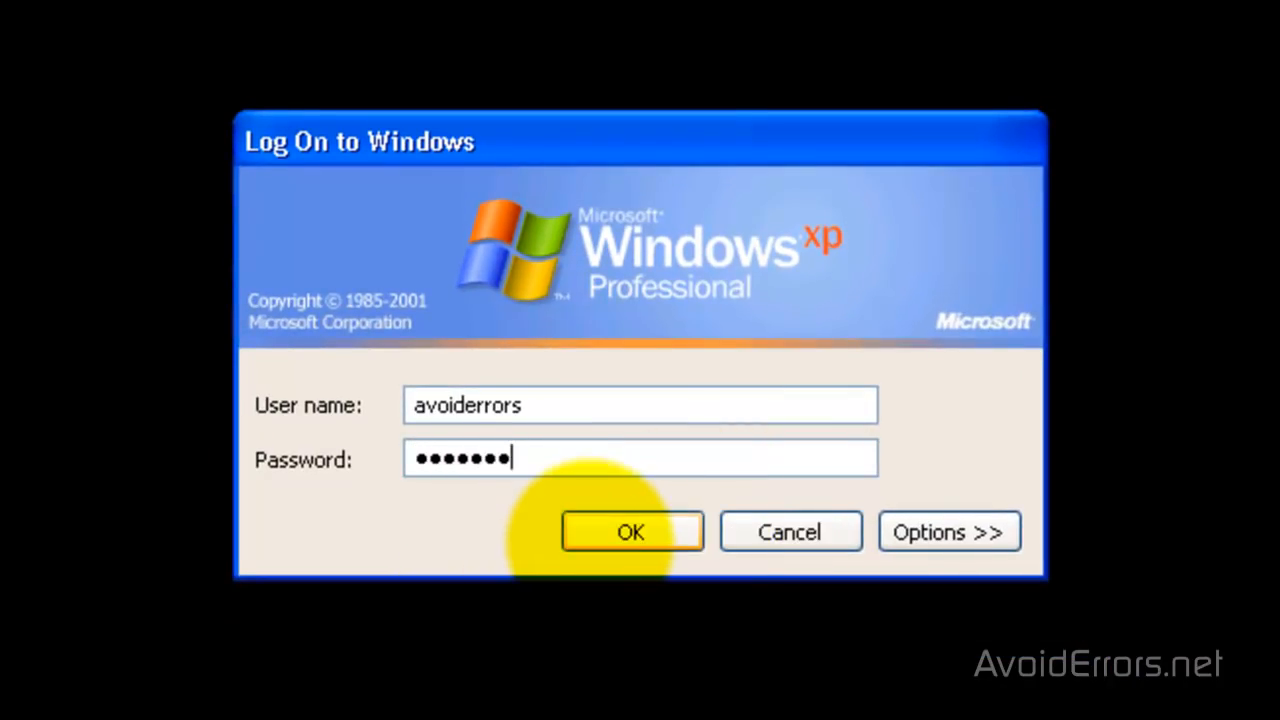
click(631, 531)
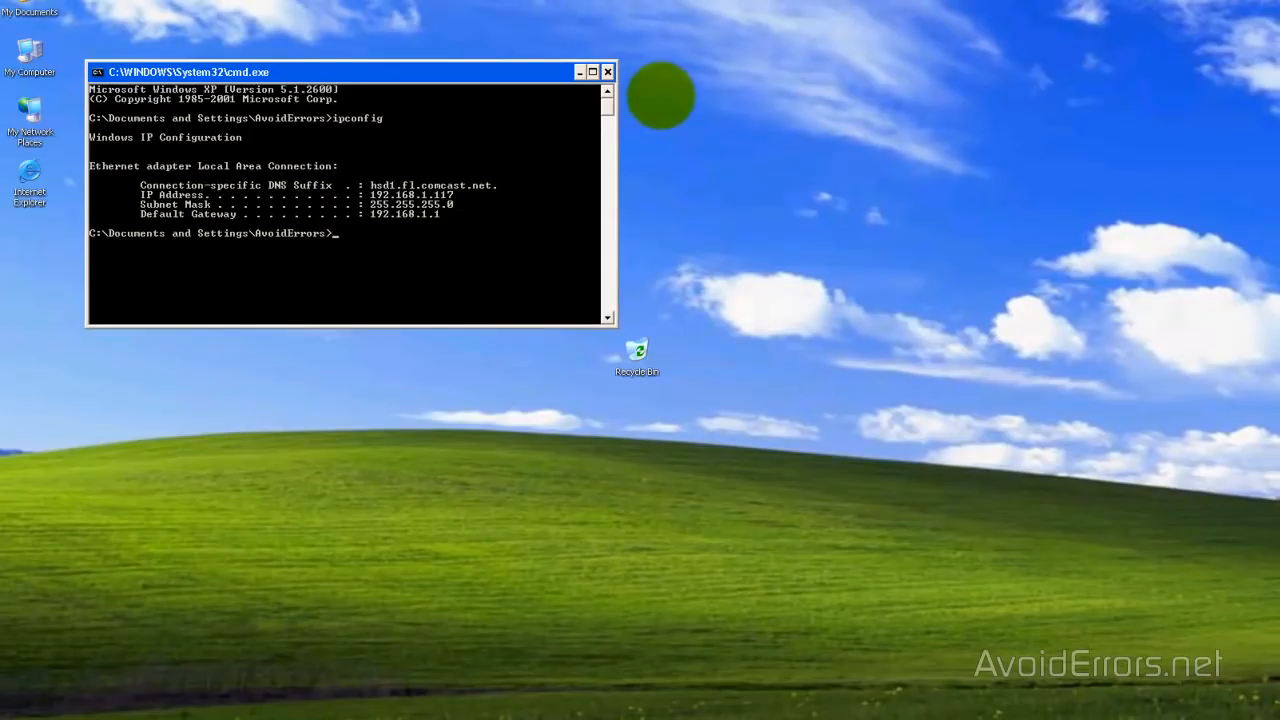
- Close the remote command prompt and confirm disconnecting the Remote Desktop session
click(607, 71)
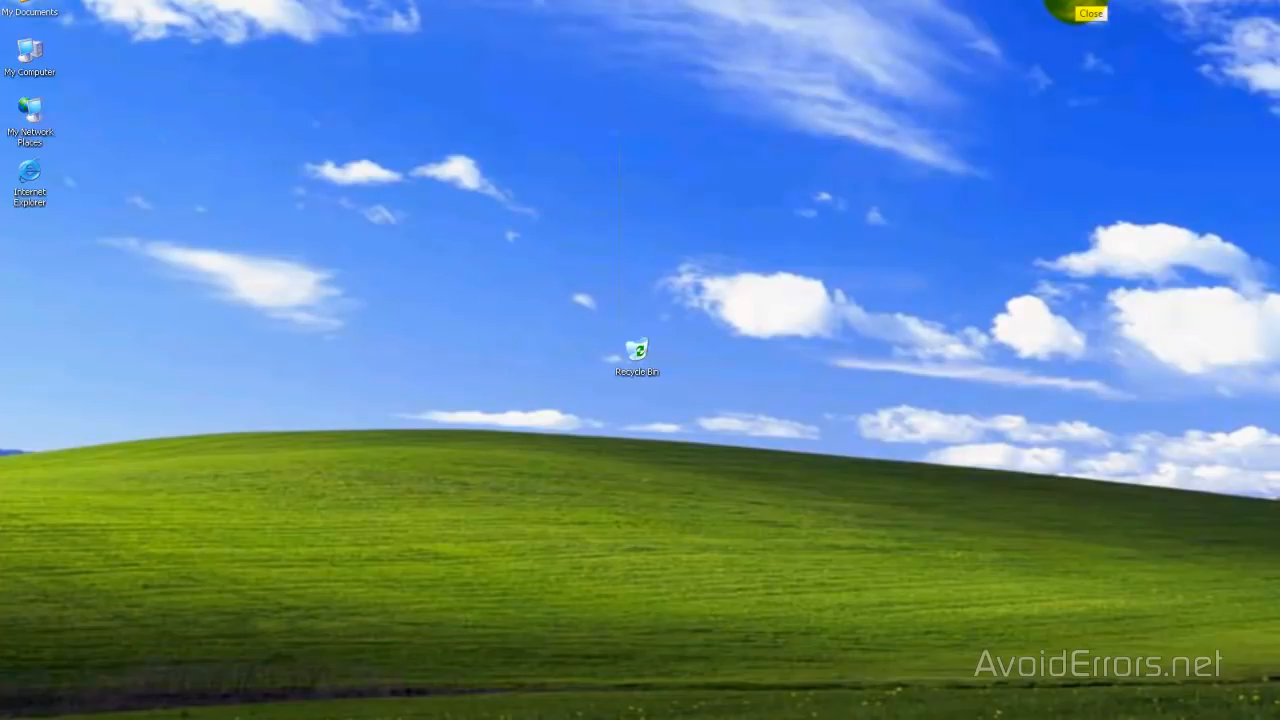
click(1090, 12)
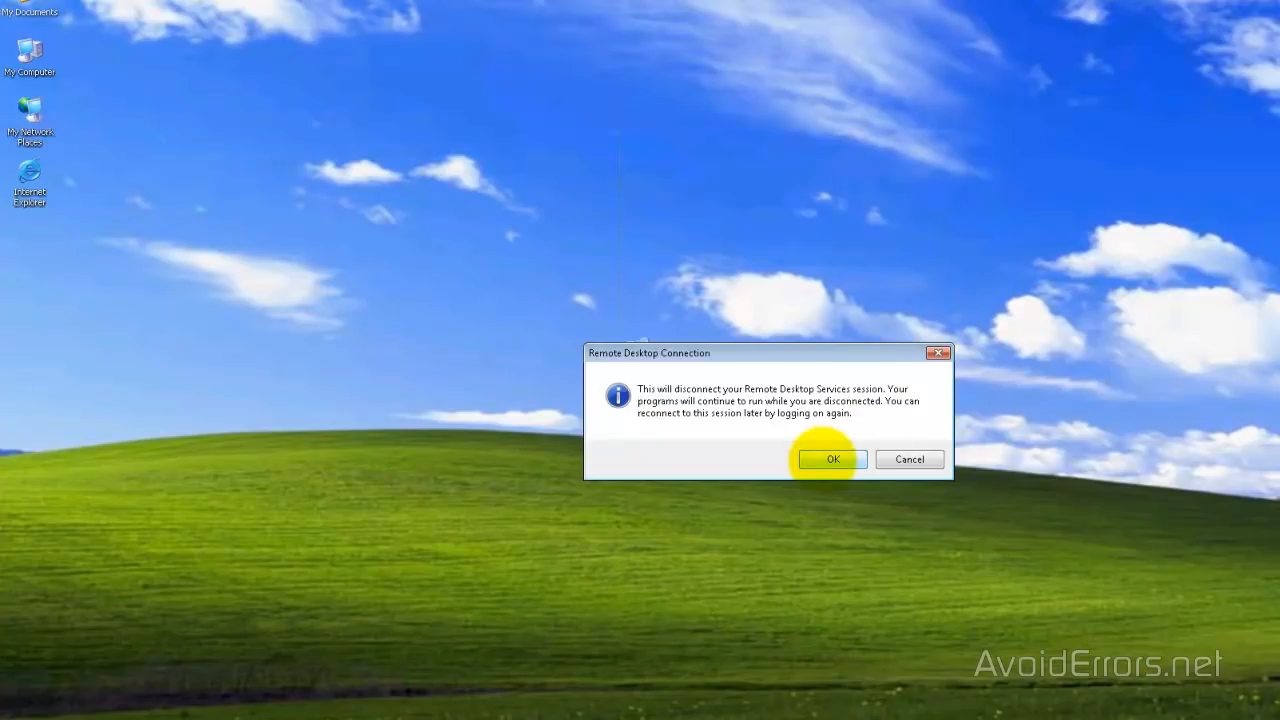
click(831, 459)
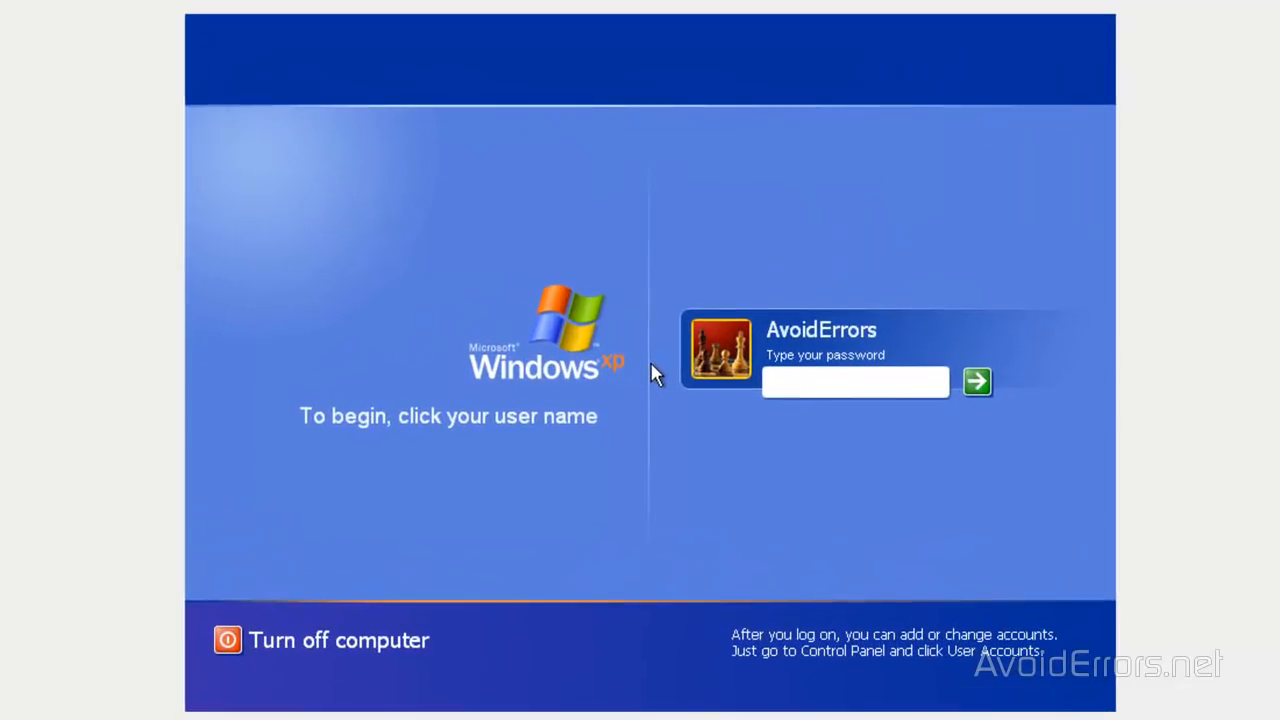